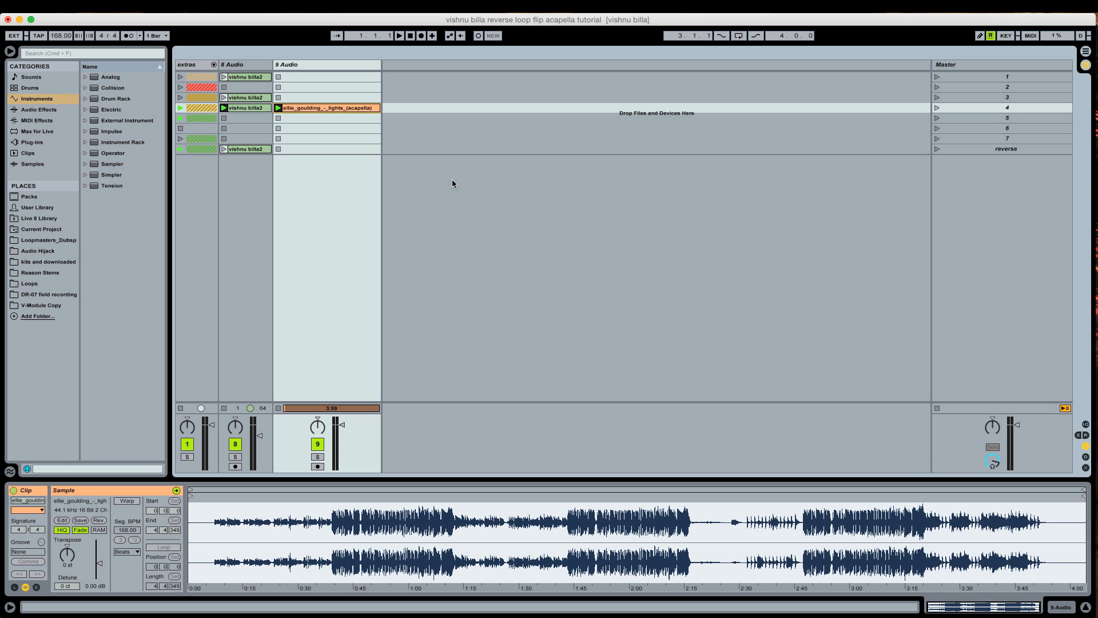
{"action": "mouse_move", "coordinate": [457, 183]}
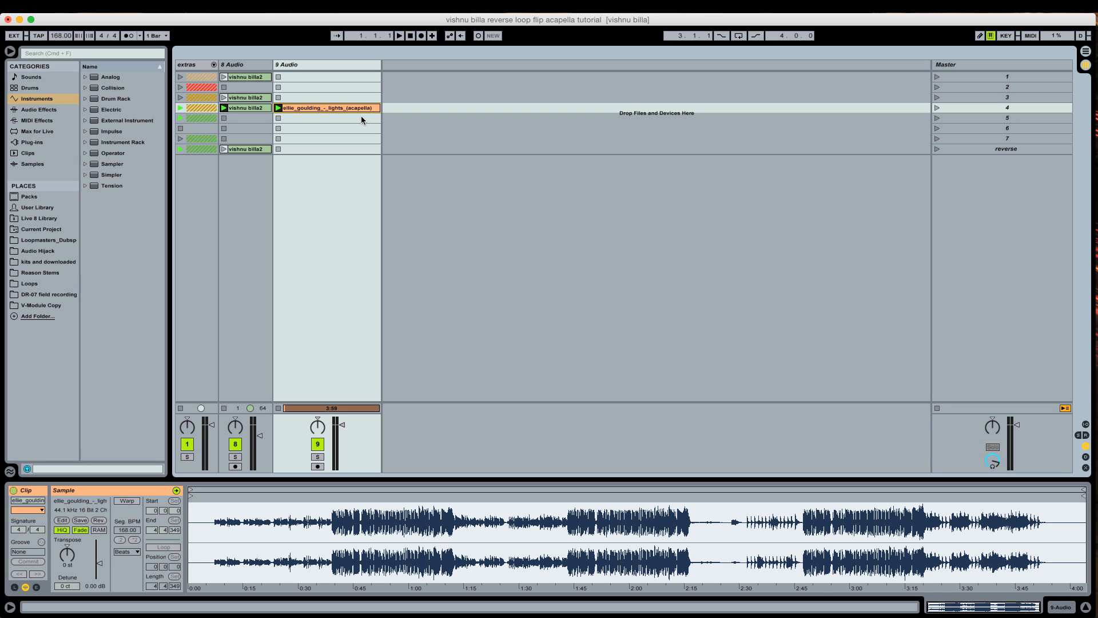
{"action": "mouse_move", "coordinate": [348, 120]}
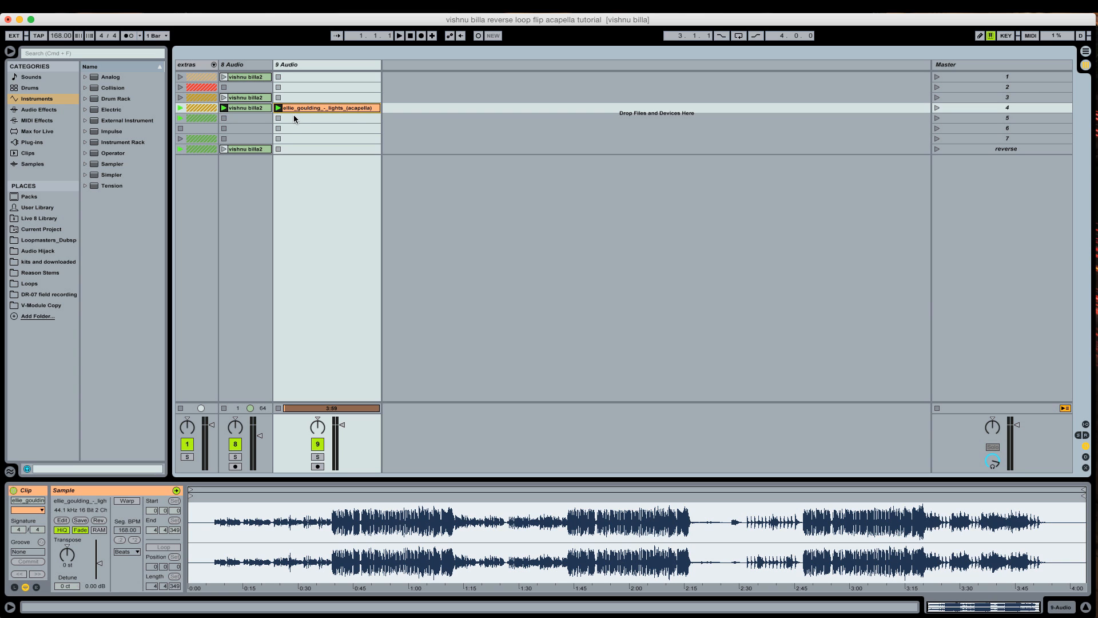
{"action": "mouse_move", "coordinate": [319, 115]}
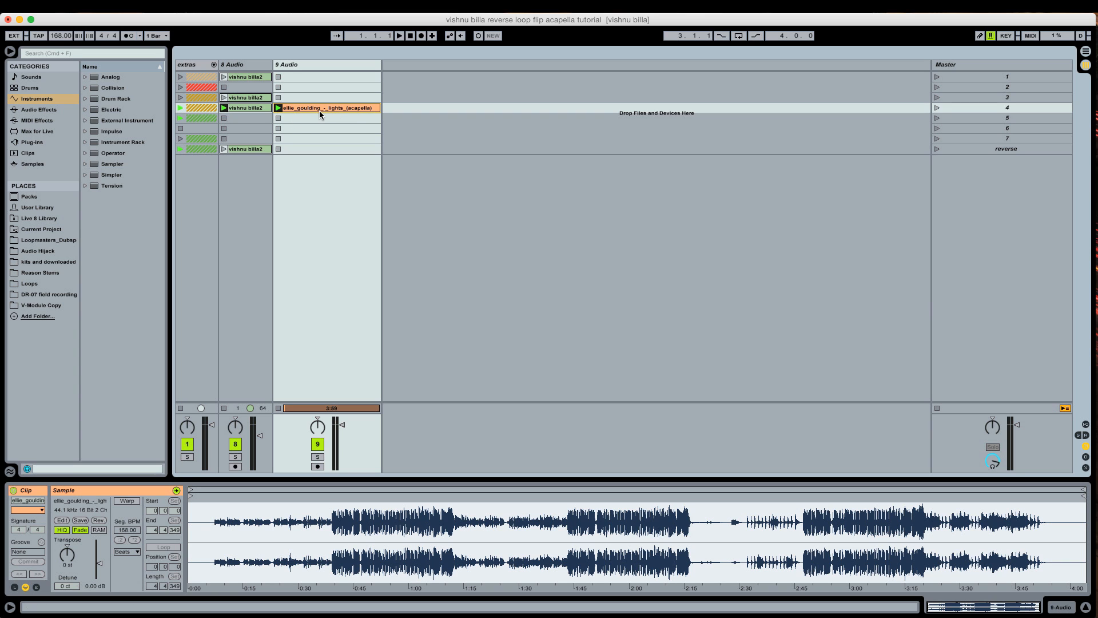
{"action": "mouse_move", "coordinate": [333, 120]}
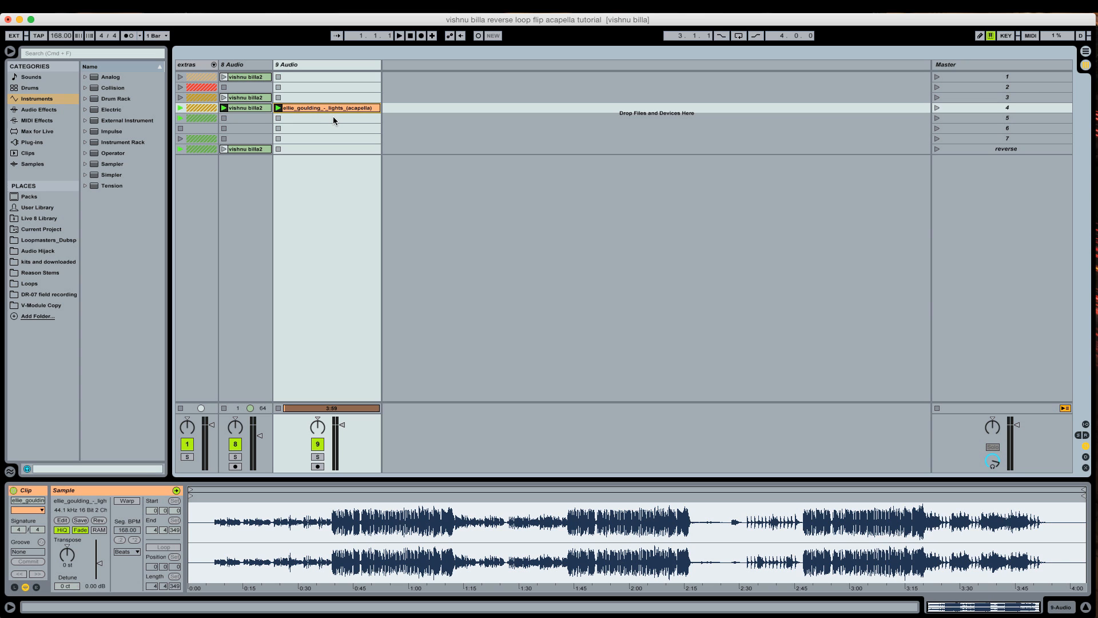
{"action": "mouse_move", "coordinate": [330, 129]}
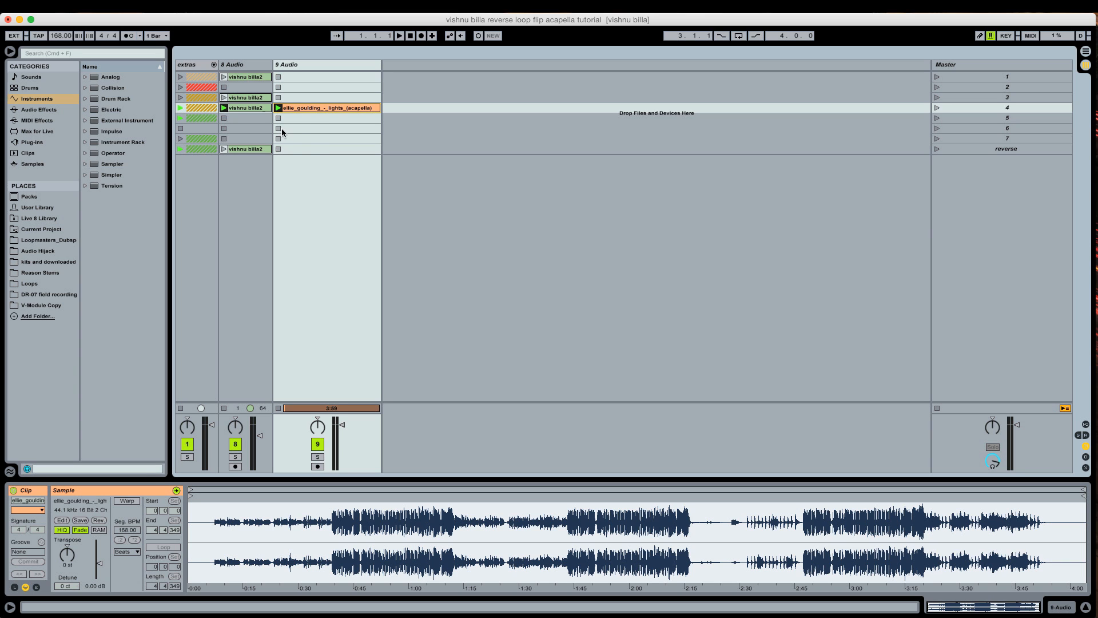
{"action": "mouse_move", "coordinate": [289, 134]}
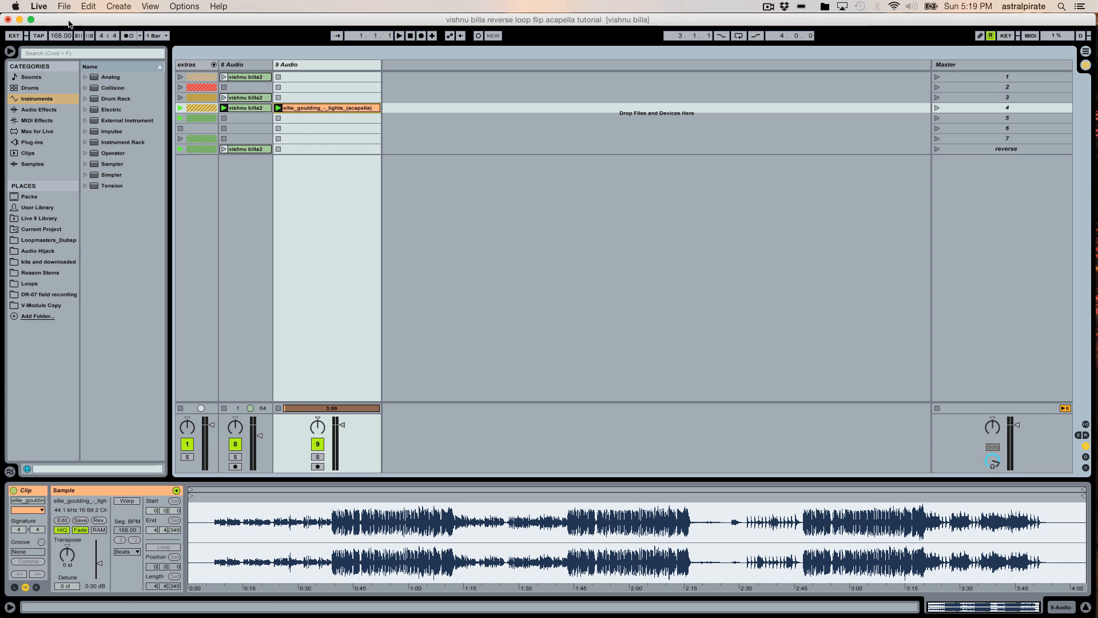
Open Preferences from the Live menu to confirm Auto-Warp Long Samples is off
{"action": "left_click", "coordinate": [38, 6]}
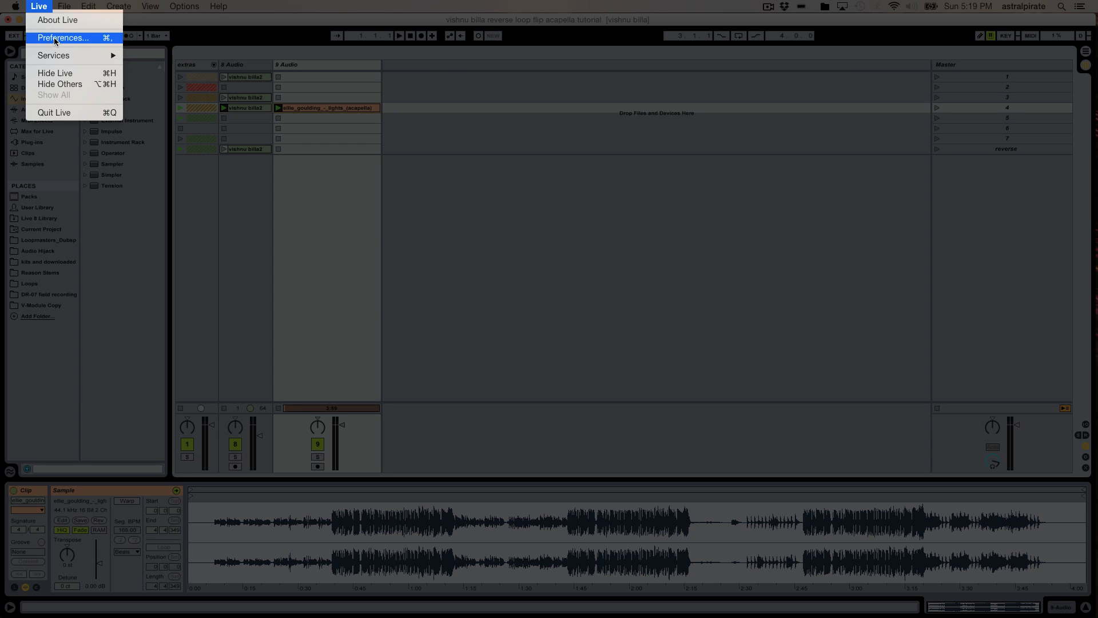
{"action": "left_click", "coordinate": [62, 38]}
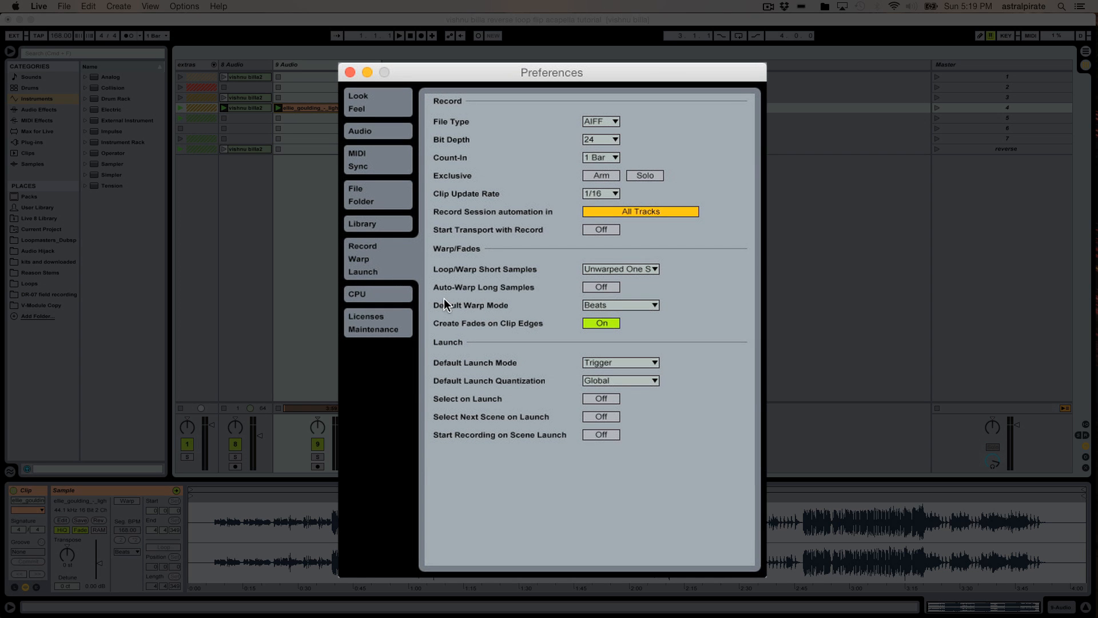
{"action": "mouse_move", "coordinate": [525, 303]}
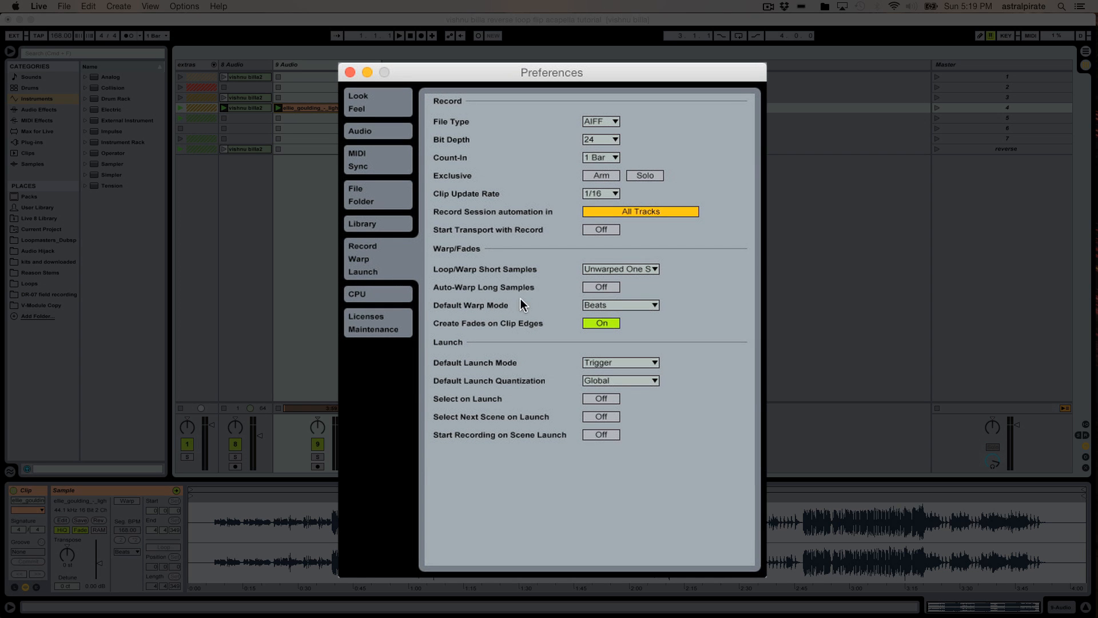
{"action": "mouse_move", "coordinate": [606, 298]}
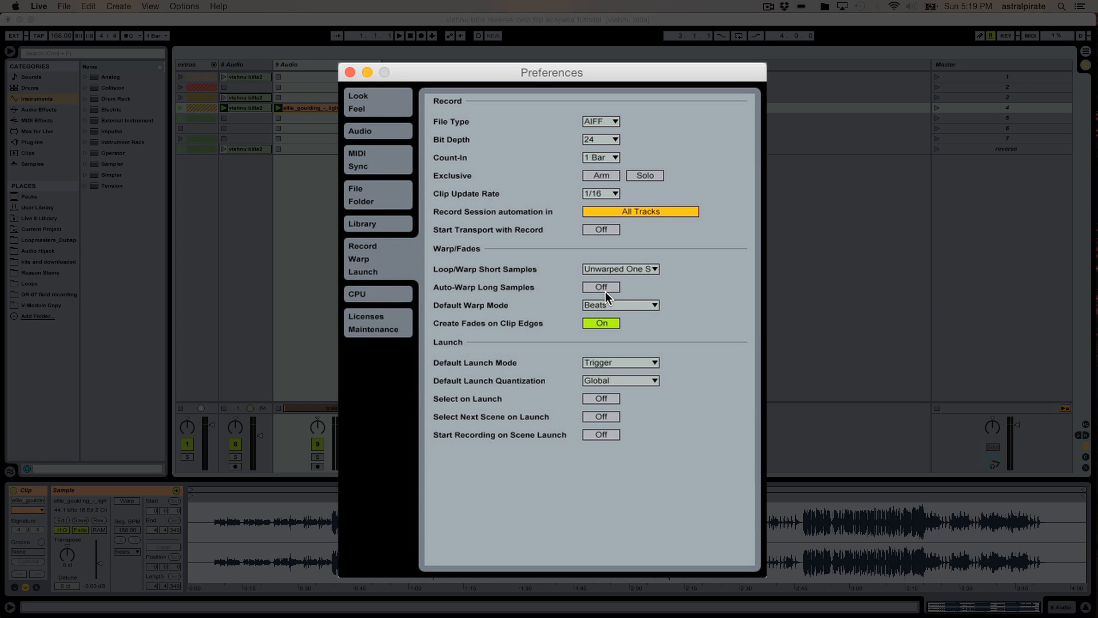
{"action": "mouse_move", "coordinate": [499, 302]}
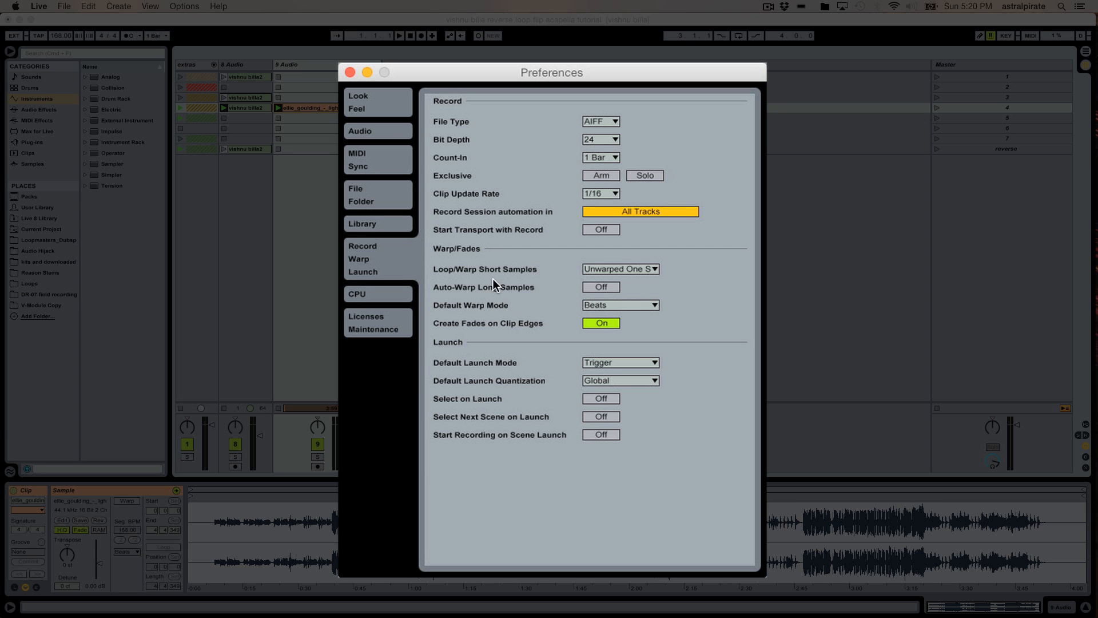
{"action": "mouse_move", "coordinate": [448, 287]}
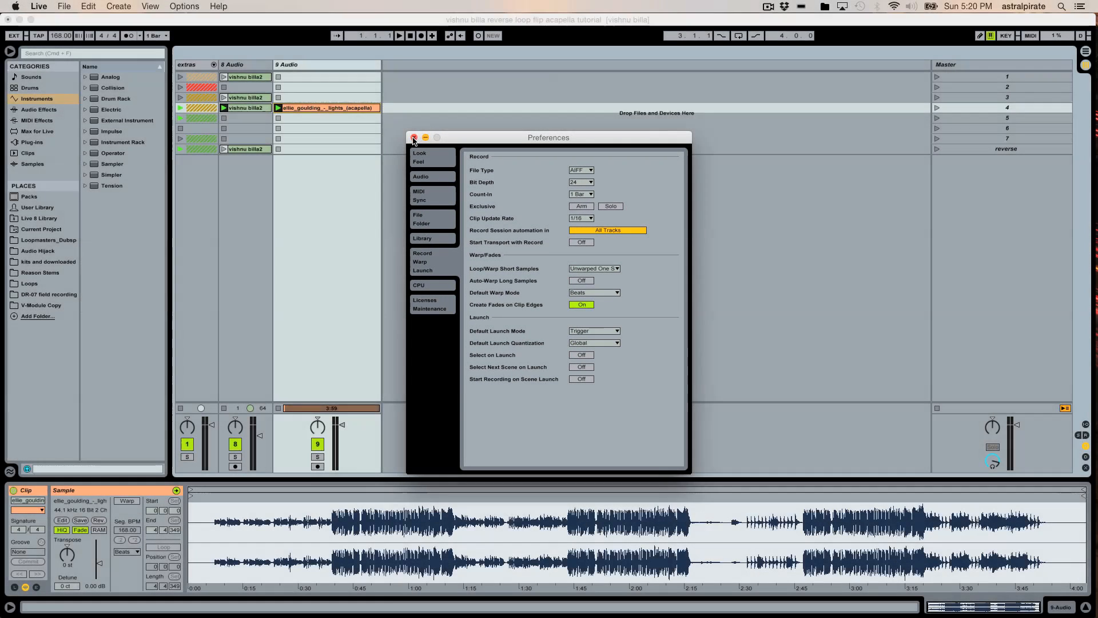
Close Preferences, solo the acapella on track 9 and enable Warp on its clip
{"action": "left_click", "coordinate": [413, 137]}
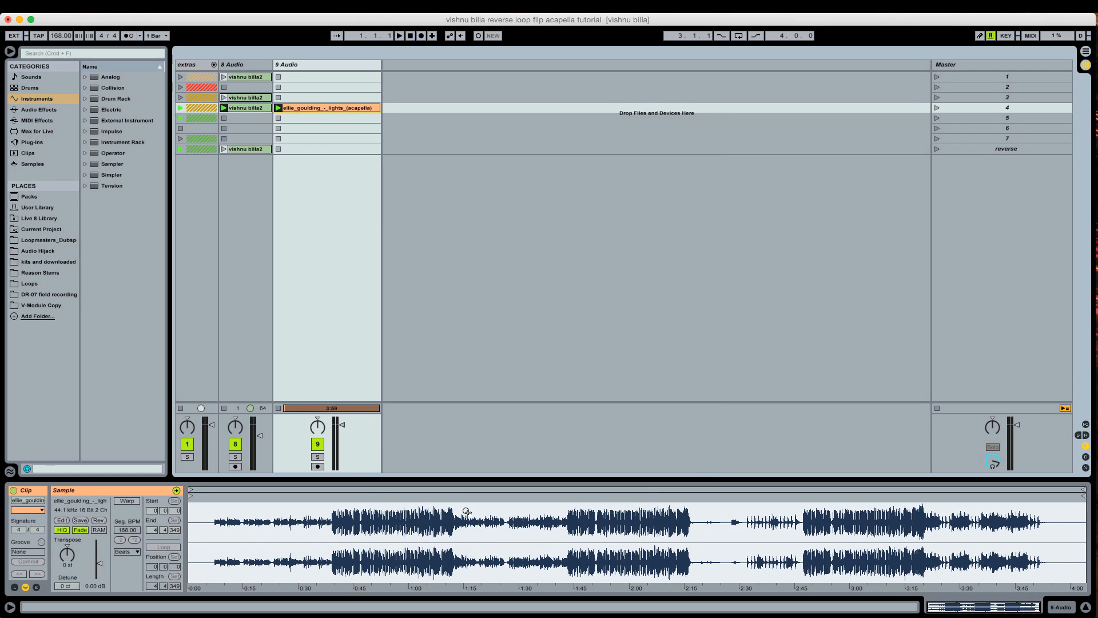
{"action": "mouse_move", "coordinate": [653, 505]}
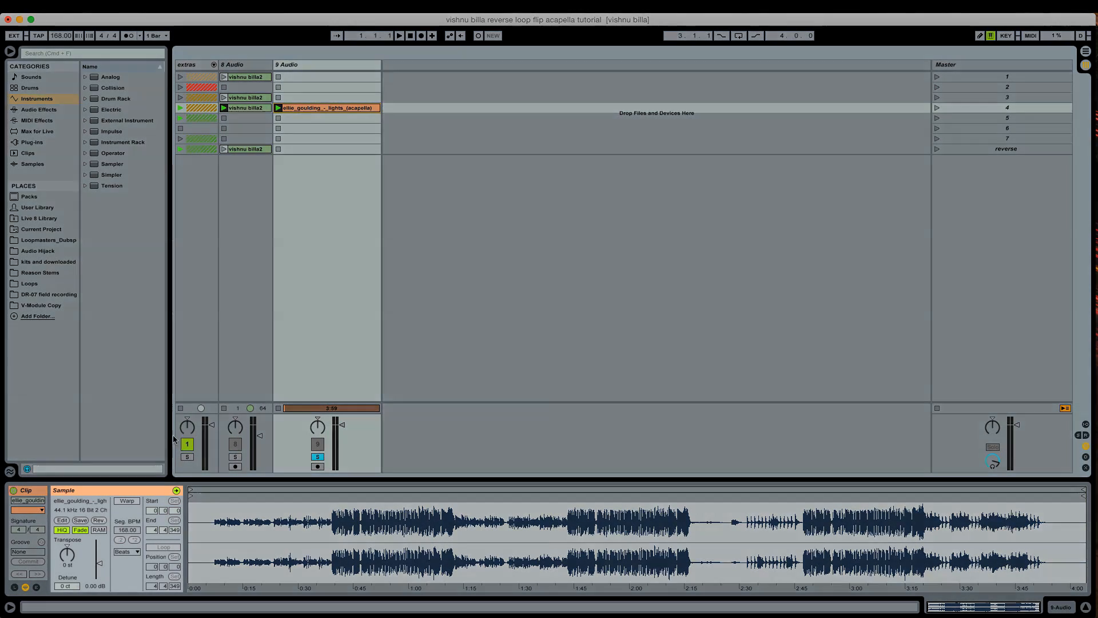
{"action": "left_click", "coordinate": [127, 500]}
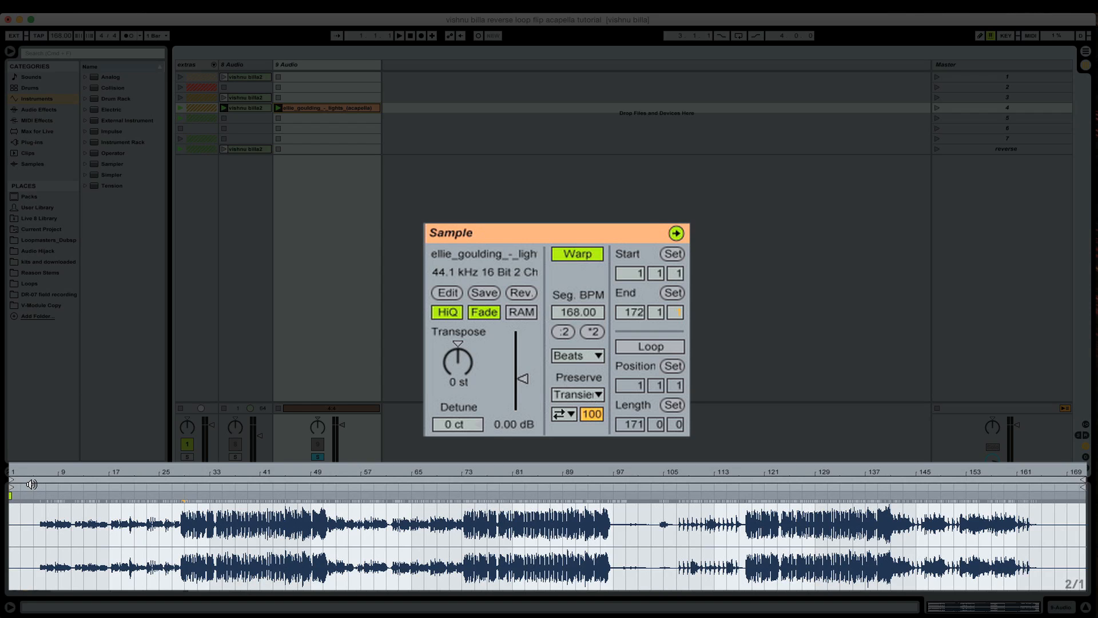
Set 1.1.1 at the vocal's first transient, around 0:40, on the warp ruler
{"action": "left_click", "coordinate": [399, 35]}
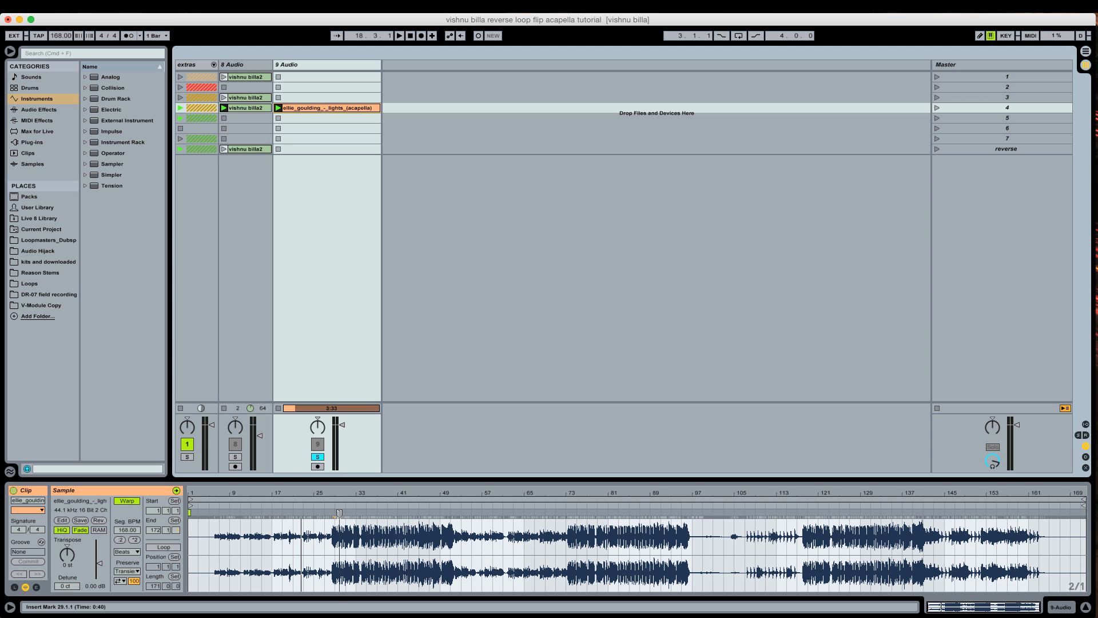
{"action": "right_click", "coordinate": [338, 514]}
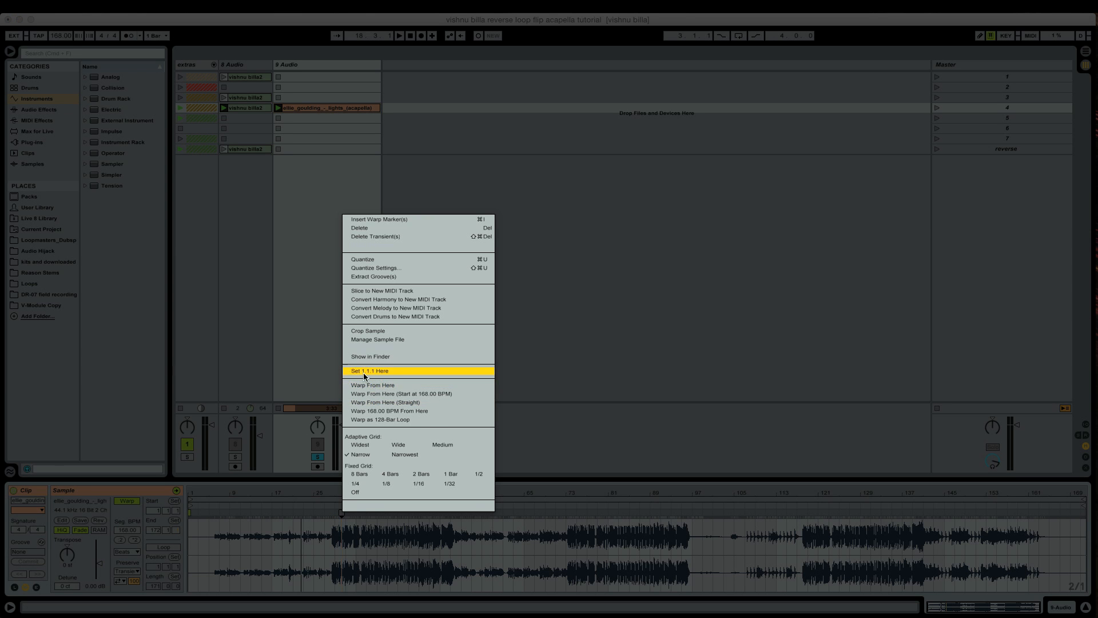
{"action": "left_click", "coordinate": [369, 371]}
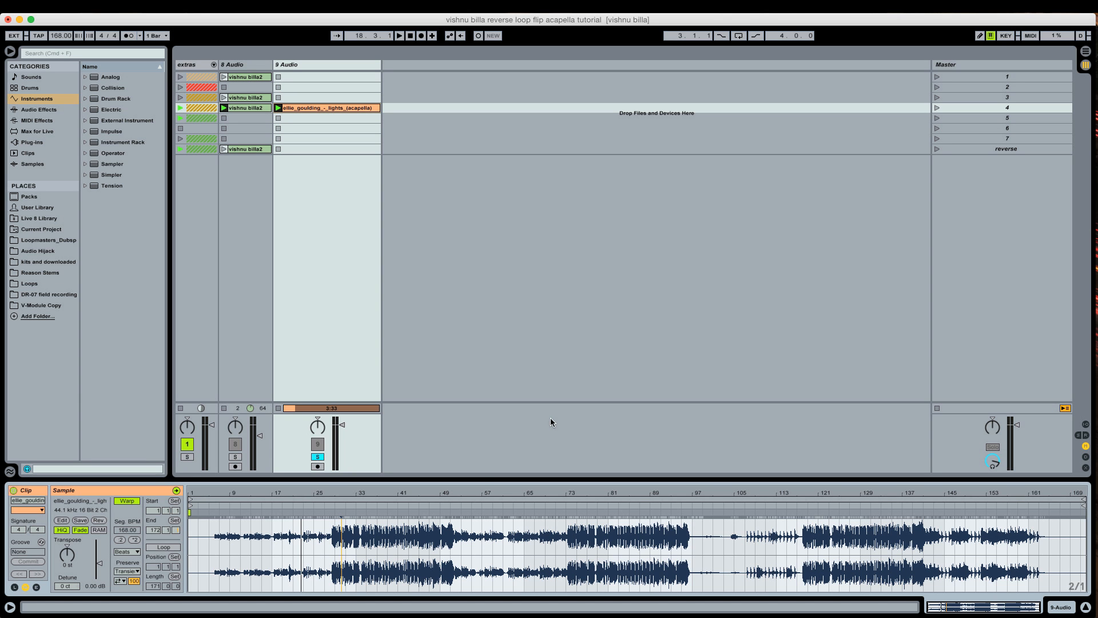
Add a warp marker near bar 30.2, around 0:41, in the zoomed sample editor
{"action": "left_click", "coordinate": [340, 533]}
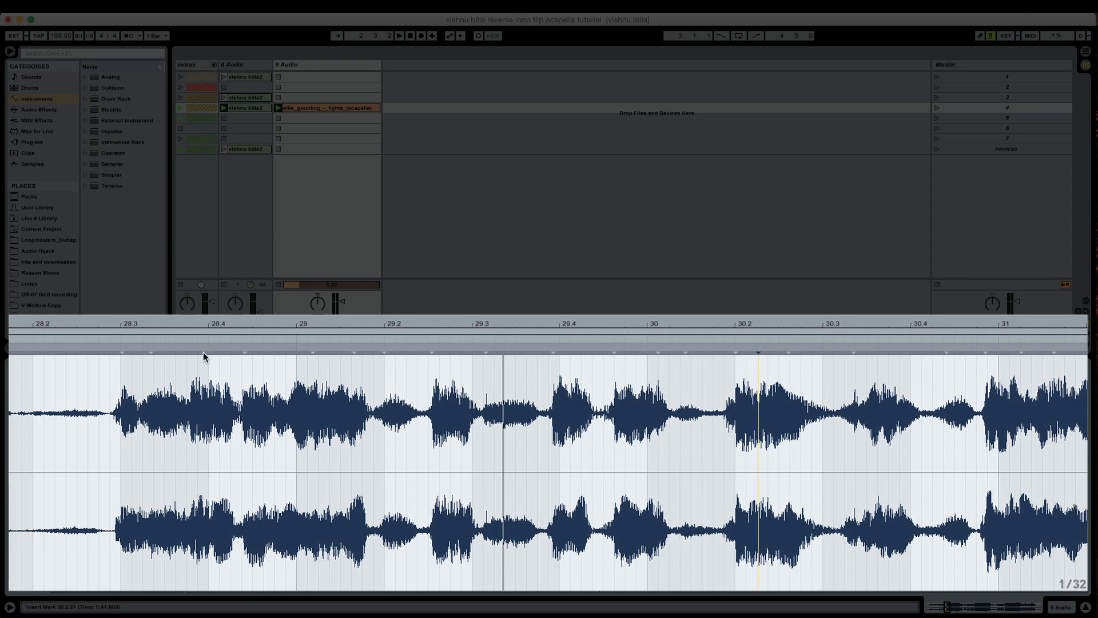
Place a warp marker at the bar 29 vocal onset and set it as 1.1.1
{"action": "left_click", "coordinate": [312, 349]}
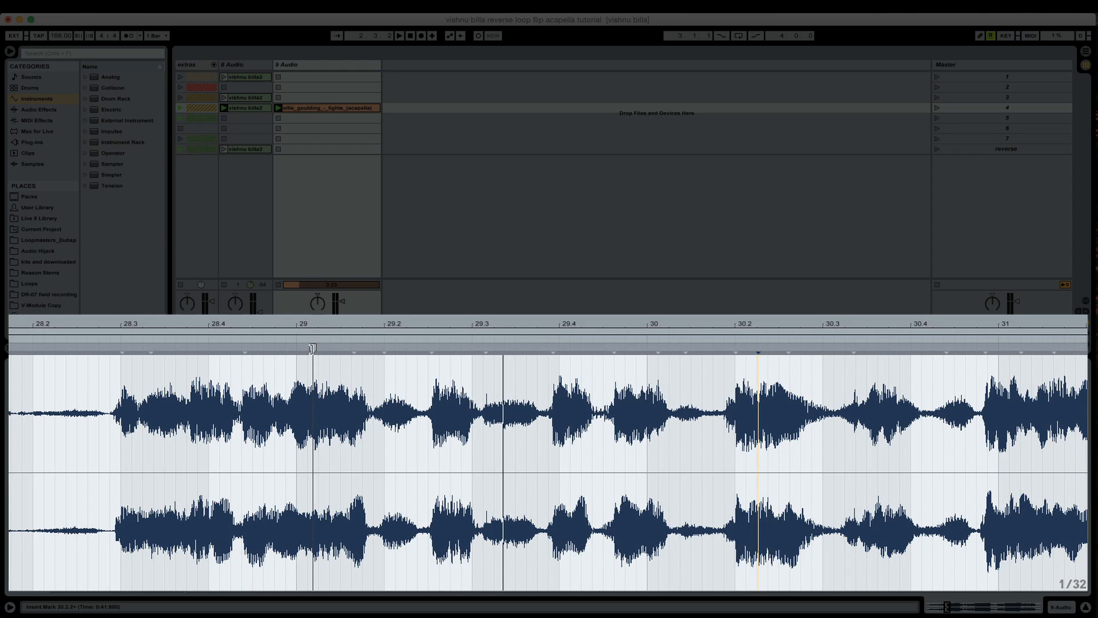
{"action": "right_click", "coordinate": [312, 348]}
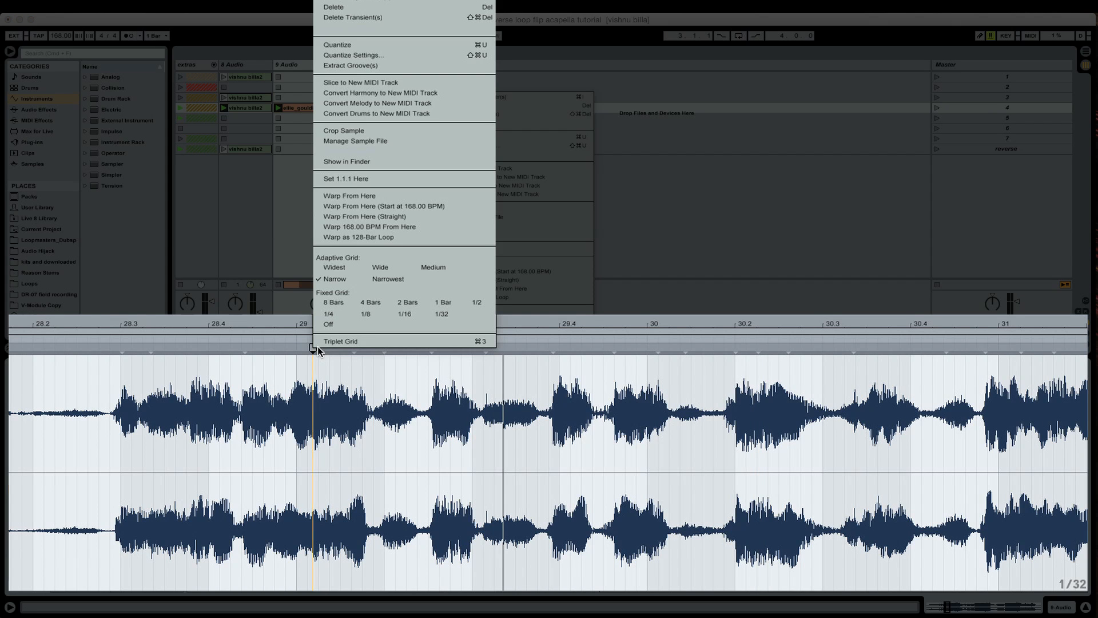
{"action": "mouse_move", "coordinate": [353, 178]}
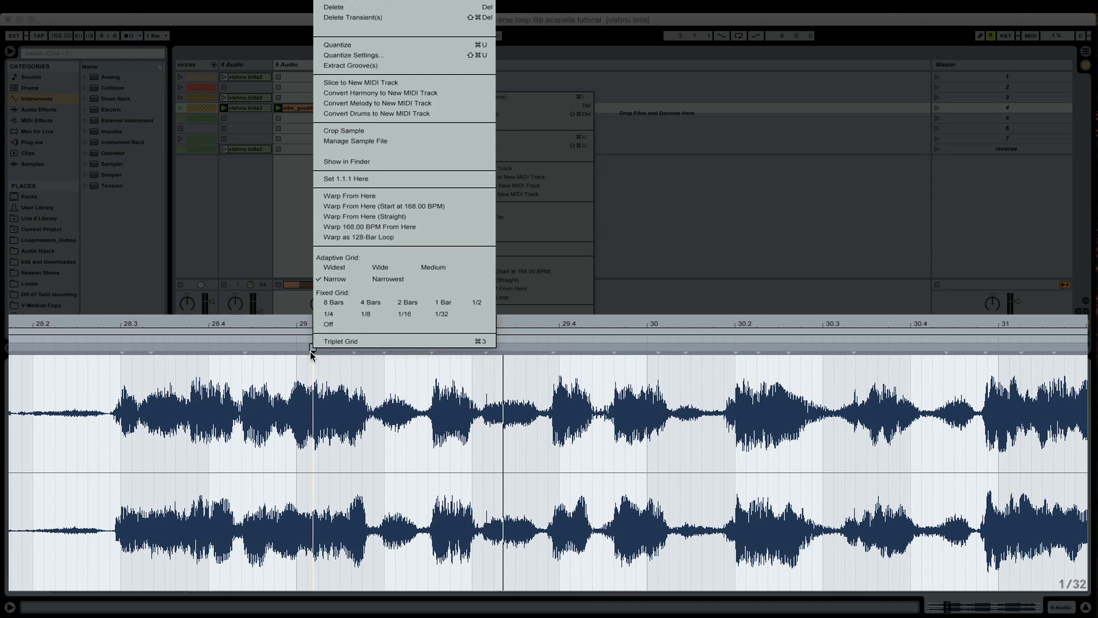
{"action": "mouse_move", "coordinate": [344, 178]}
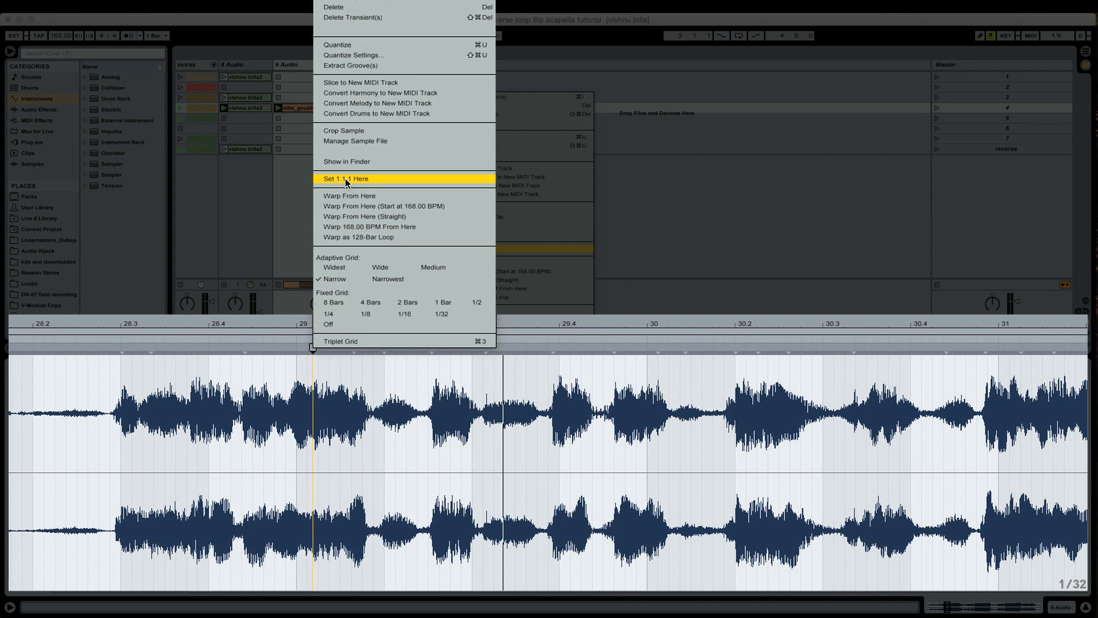
{"action": "mouse_move", "coordinate": [310, 348]}
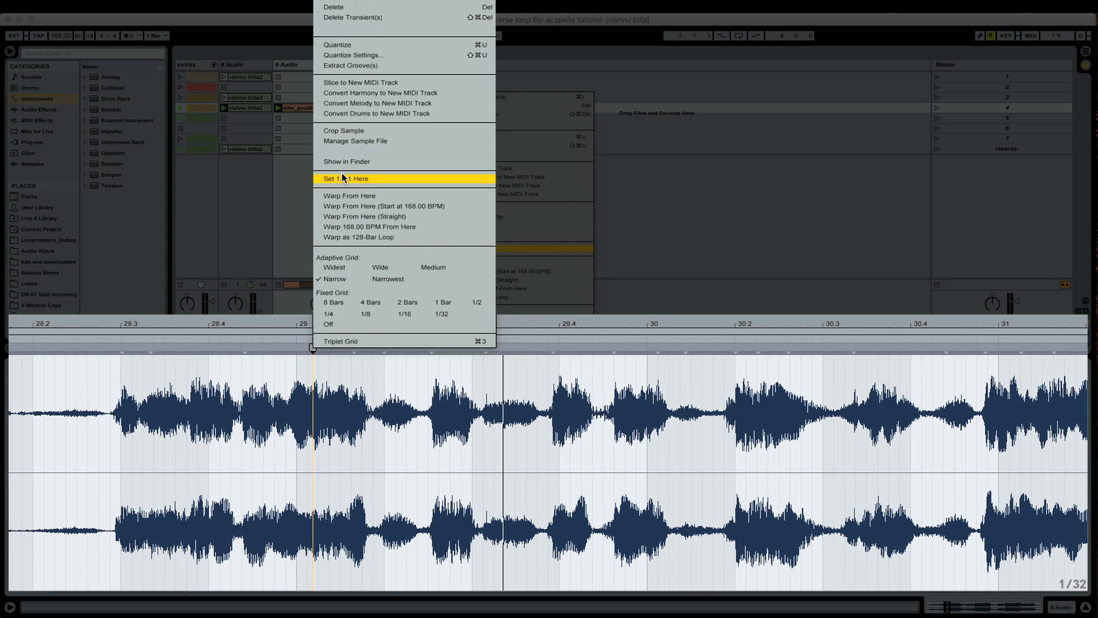
{"action": "left_click", "coordinate": [350, 178]}
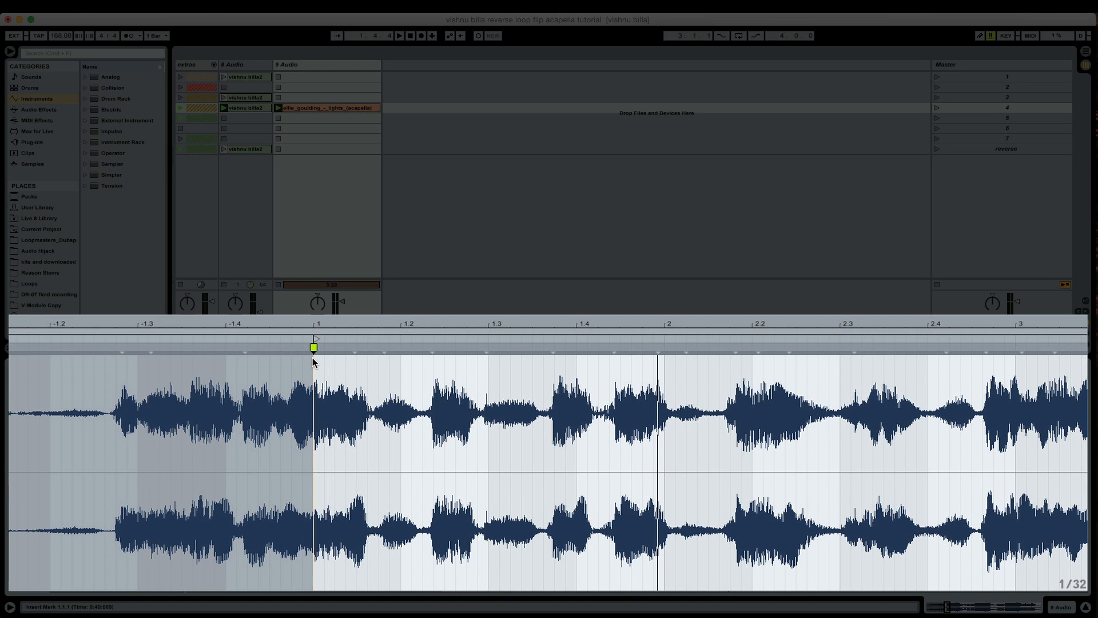
{"action": "left_click", "coordinate": [313, 347]}
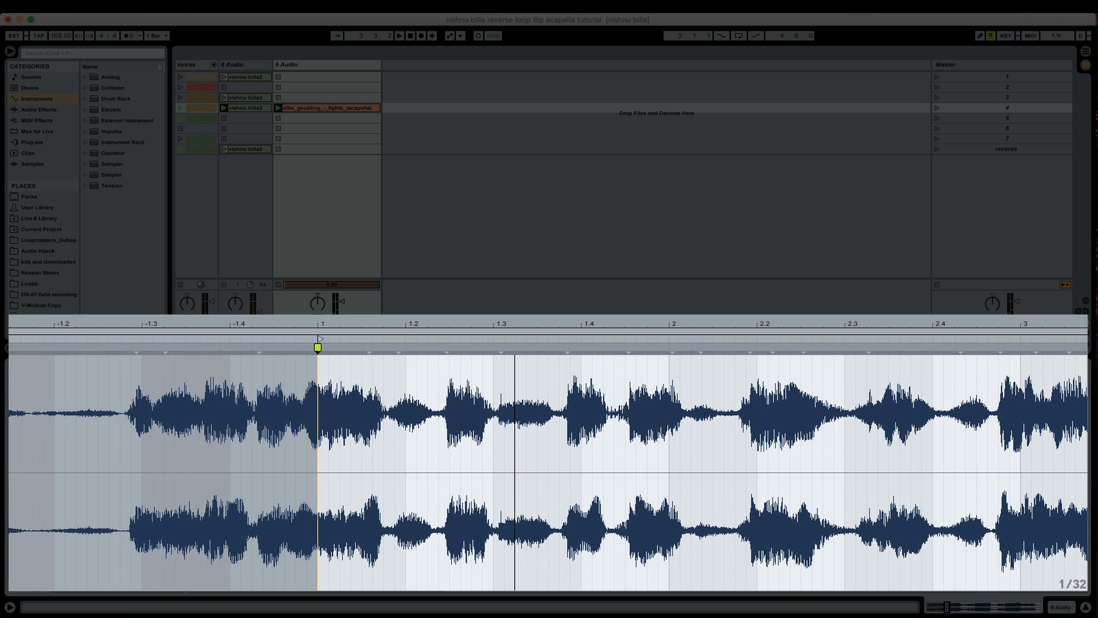
{"action": "scroll", "scroll_direction": "down", "scroll_amount": 3}
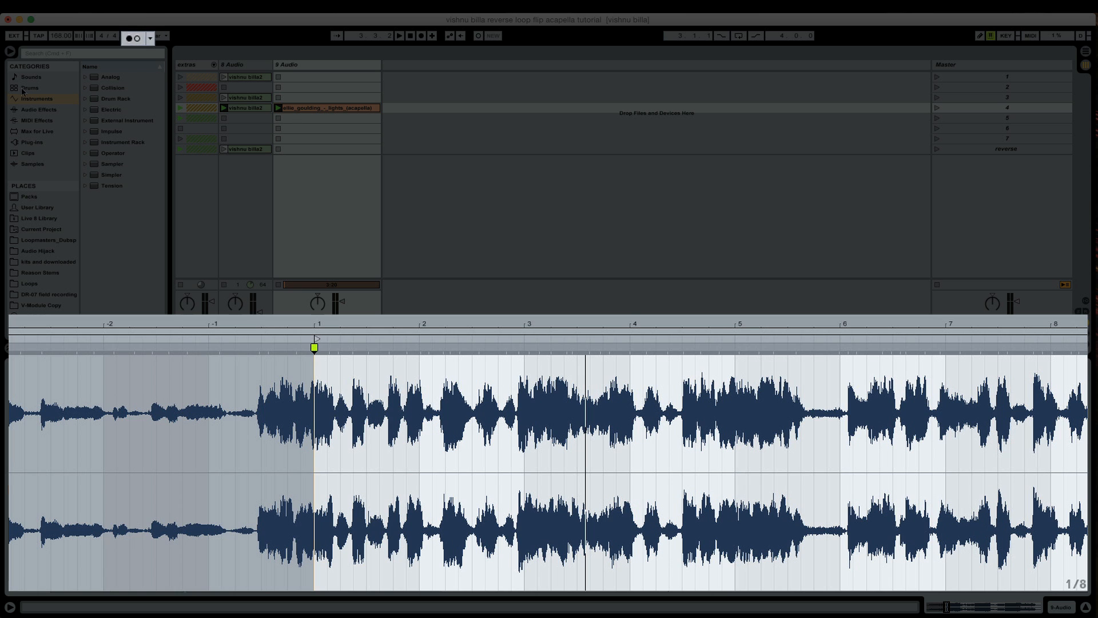
{"action": "left_click", "coordinate": [129, 38]}
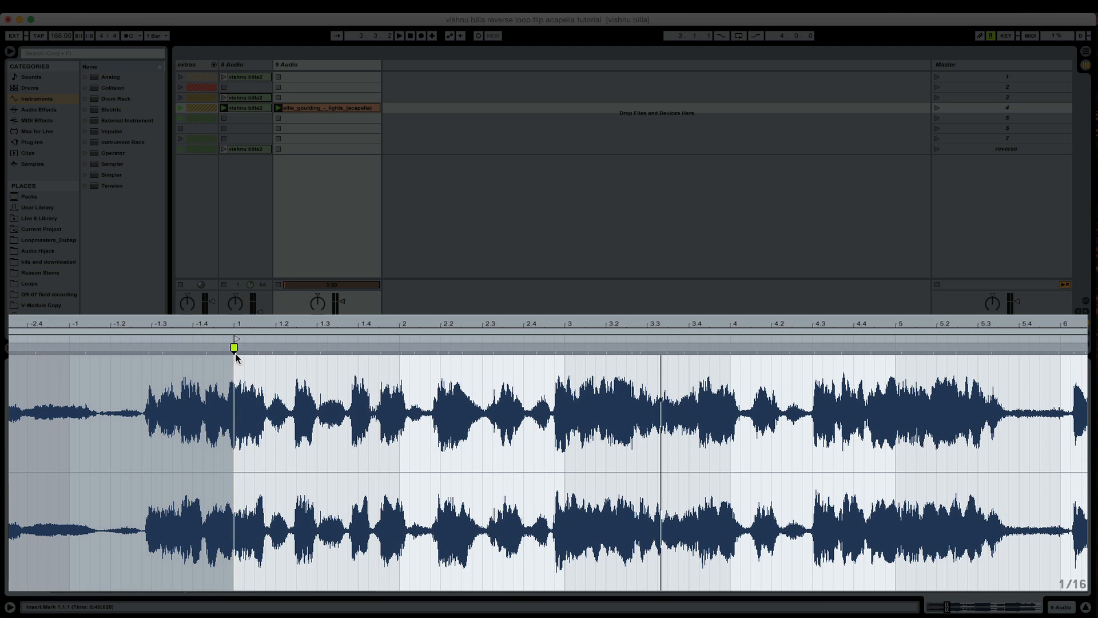
{"action": "left_click", "coordinate": [235, 347]}
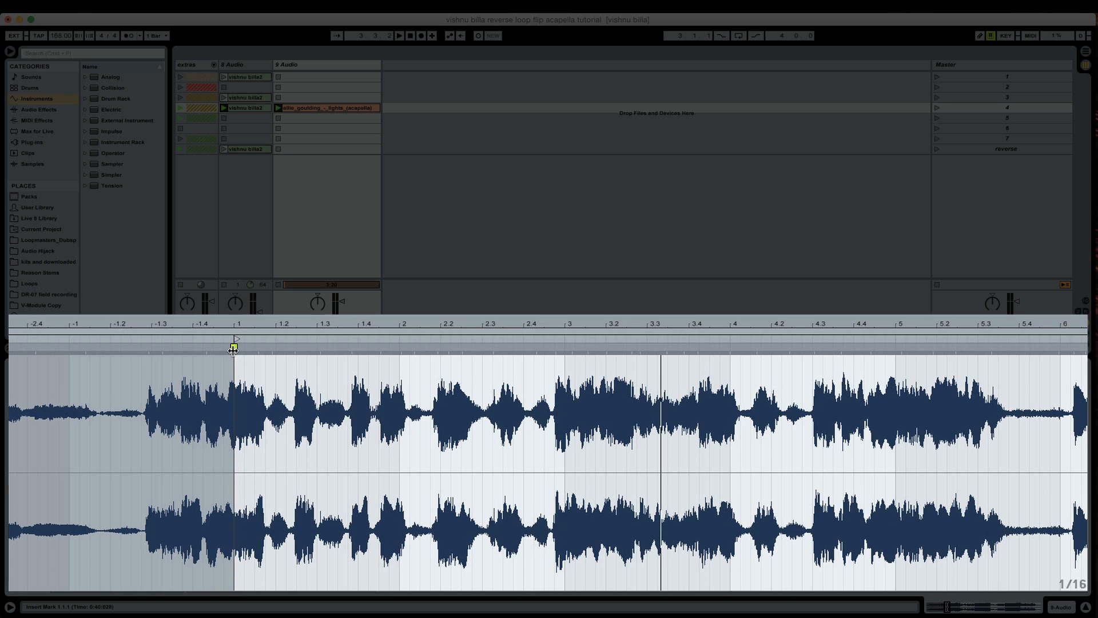
{"action": "left_click", "coordinate": [233, 346]}
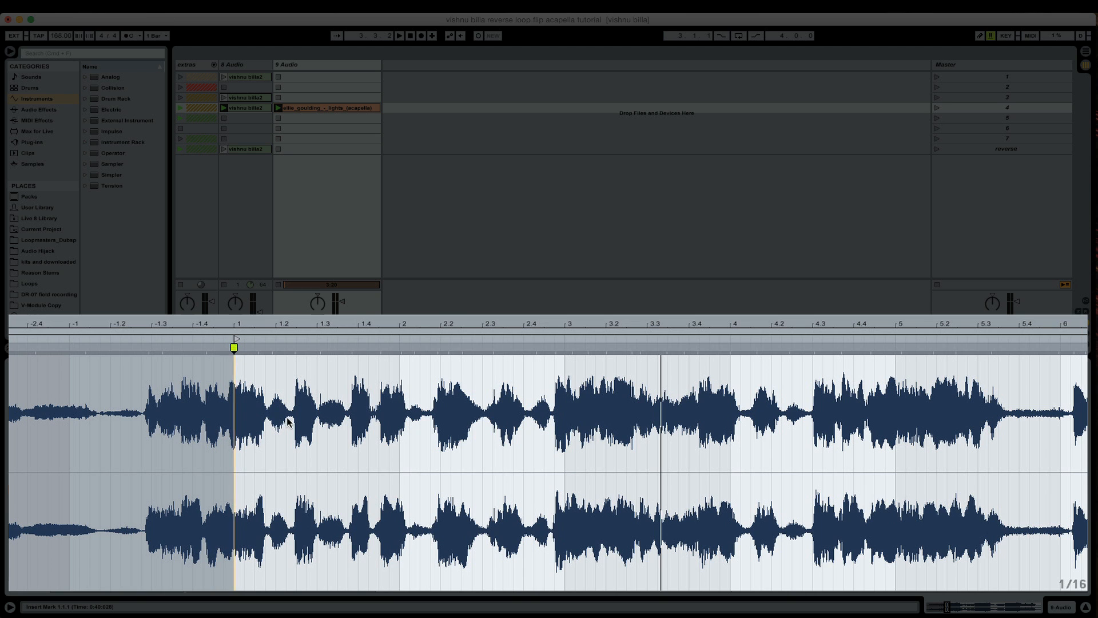
{"action": "mouse_move", "coordinate": [711, 385]}
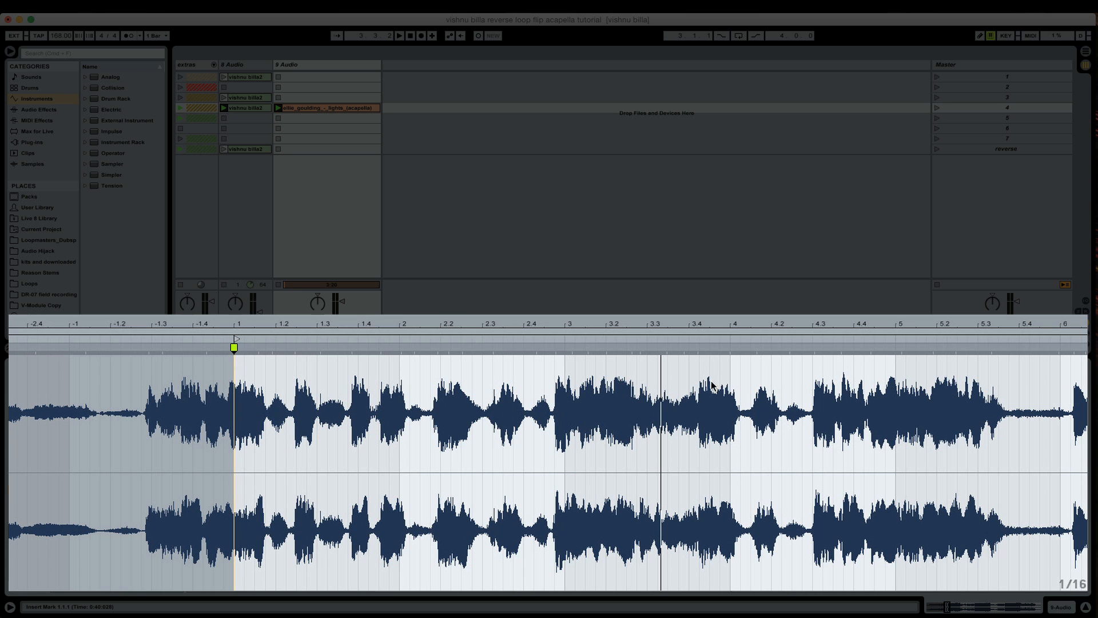
{"action": "mouse_move", "coordinate": [571, 413]}
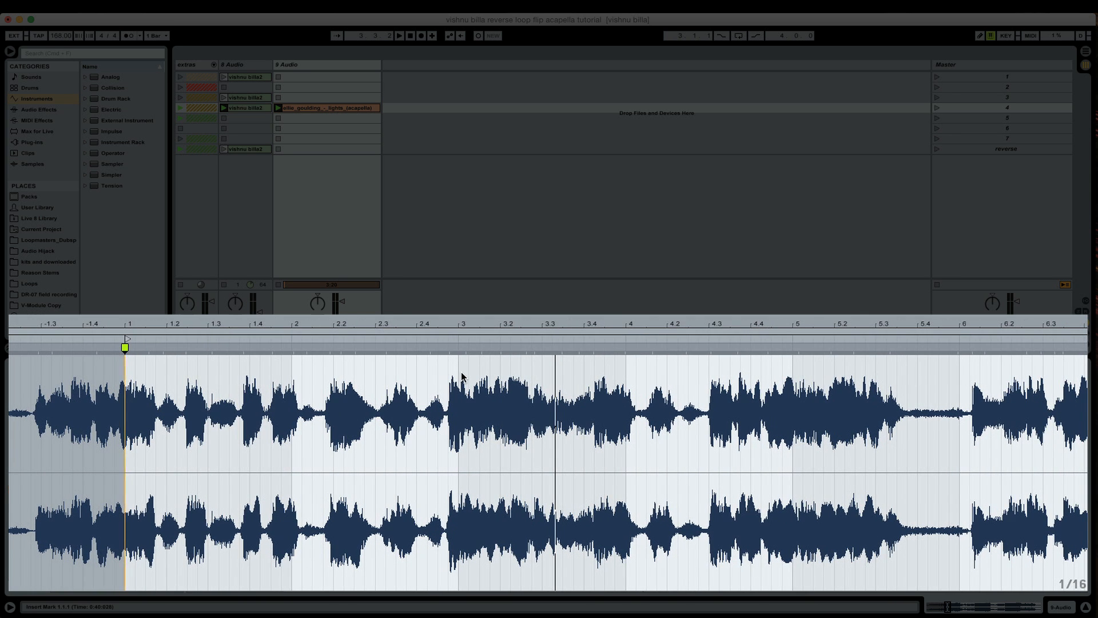
Enable Warp in the clip's Sample box so Seg. BPM reads 119.69
{"action": "left_click", "coordinate": [399, 35]}
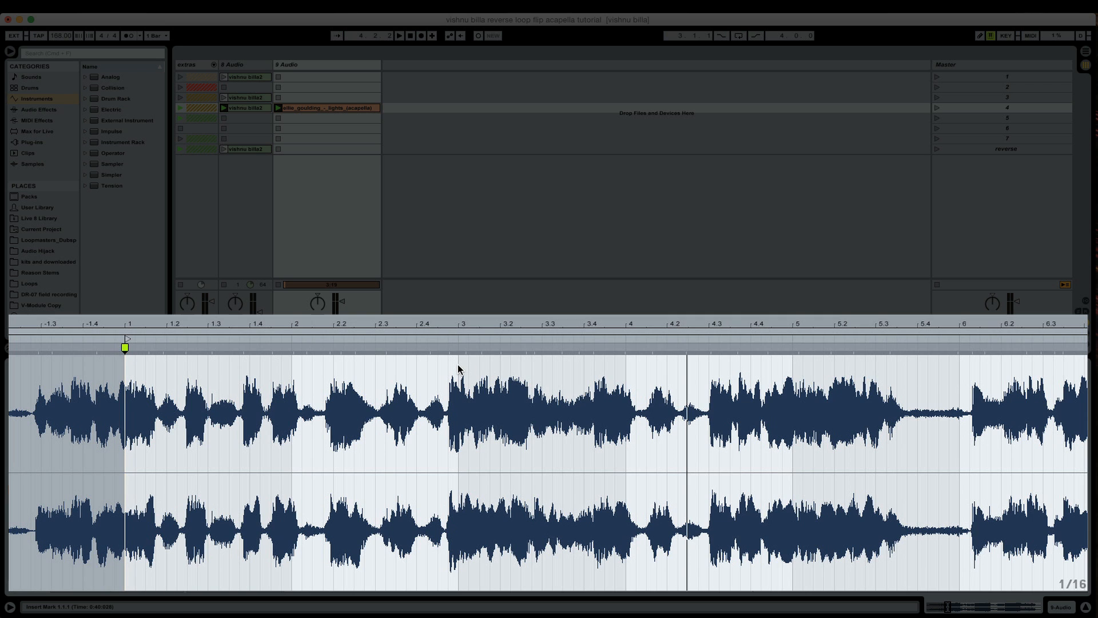
{"action": "left_click", "coordinate": [124, 421]}
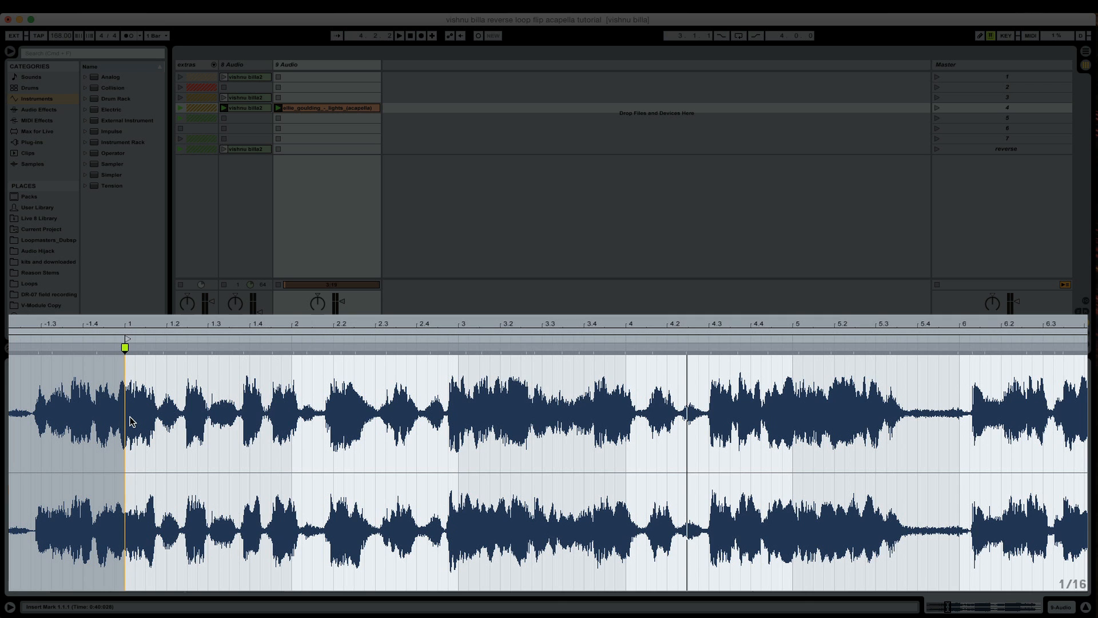
{"action": "mouse_move", "coordinate": [579, 369]}
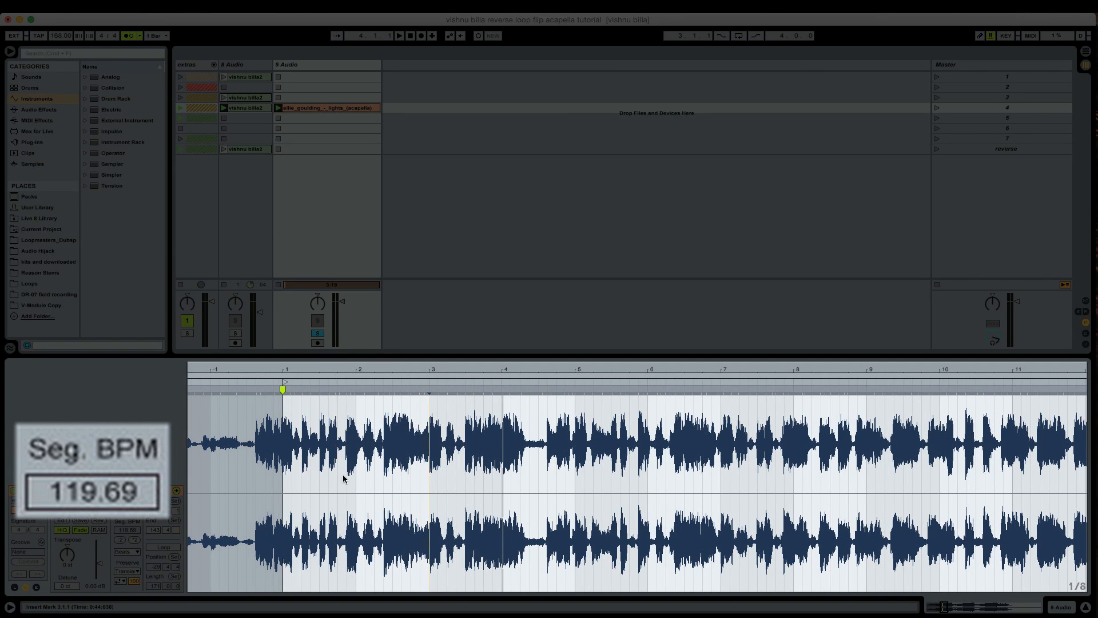
Set the project tempo to 120 BPM in the Control Bar
{"action": "left_click", "coordinate": [399, 34]}
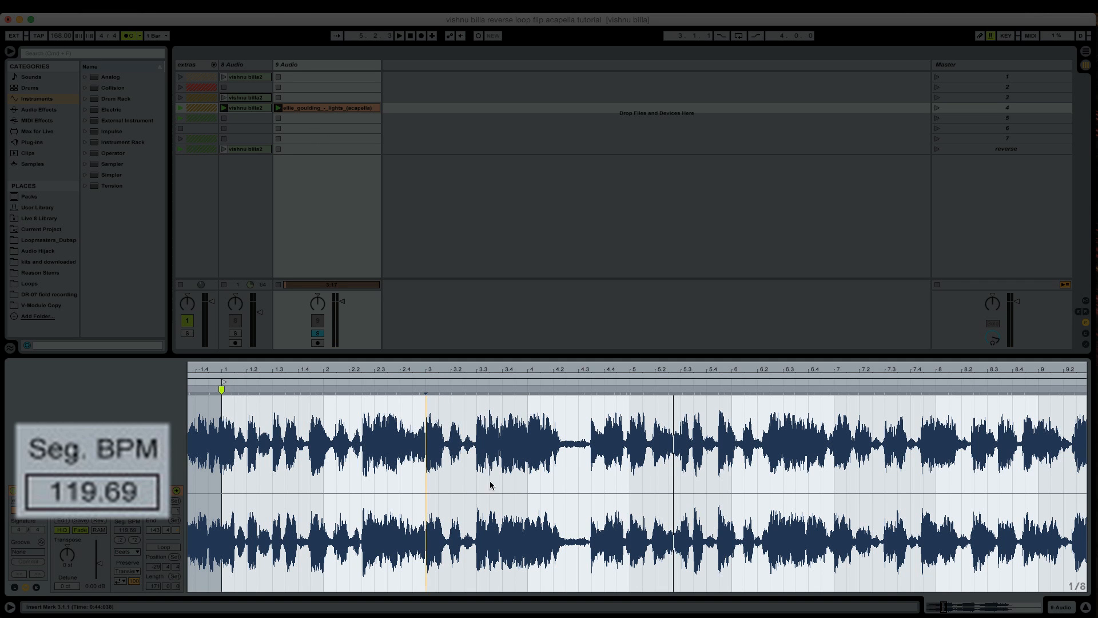
{"action": "mouse_move", "coordinate": [636, 468]}
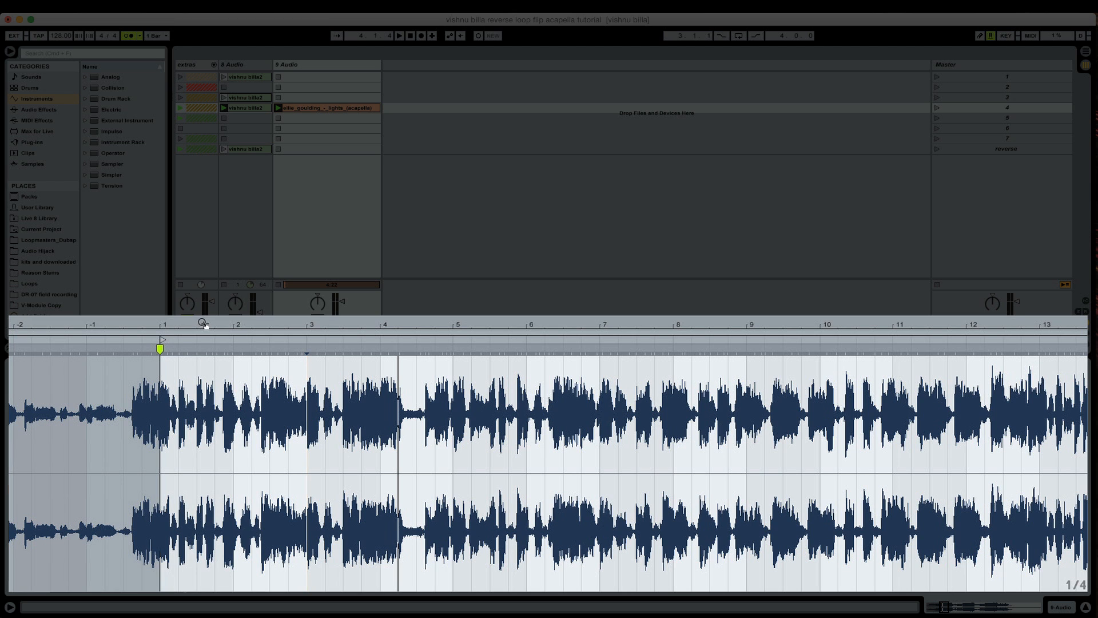
{"action": "left_click", "coordinate": [306, 349]}
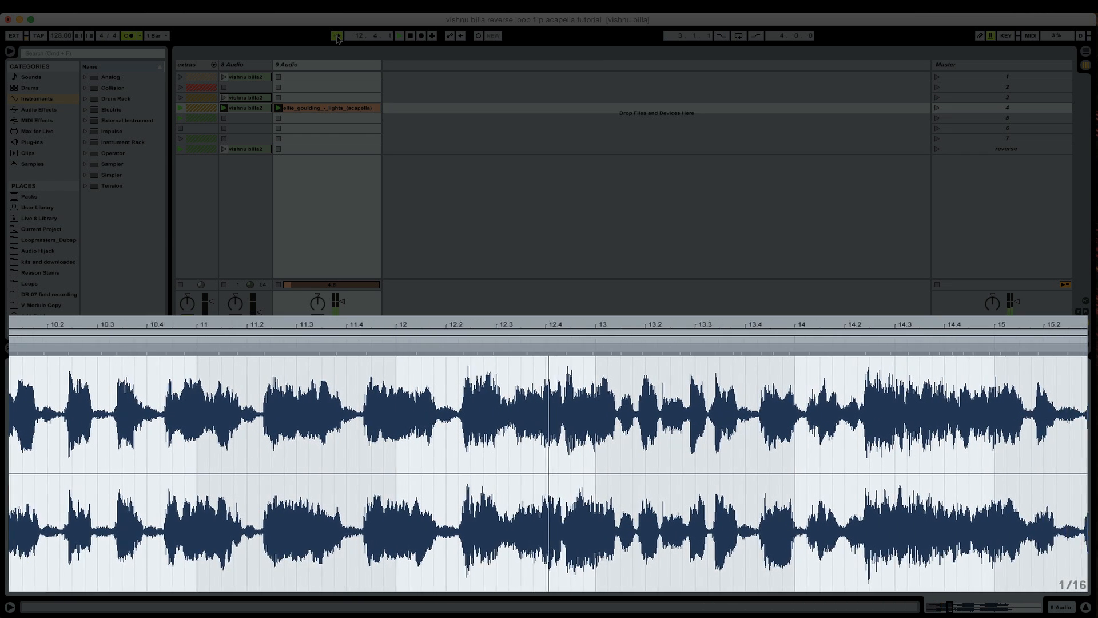
Audition and adjust warp markers around bars 13–15, bringing Seg. BPM to 119.90
{"action": "left_click", "coordinate": [336, 35]}
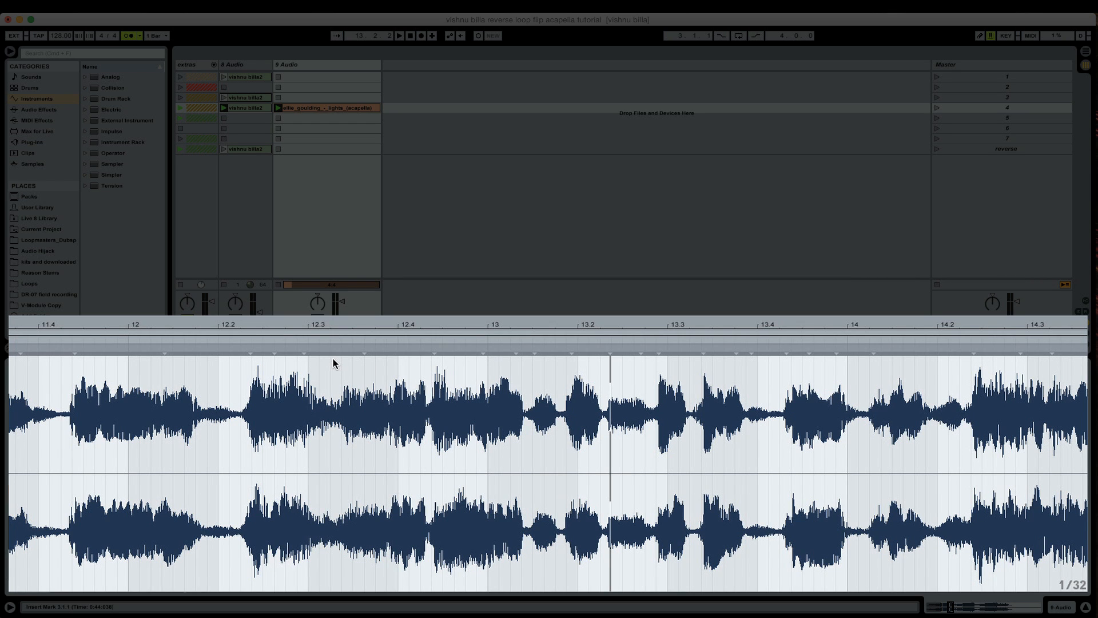
{"action": "mouse_move", "coordinate": [337, 368]}
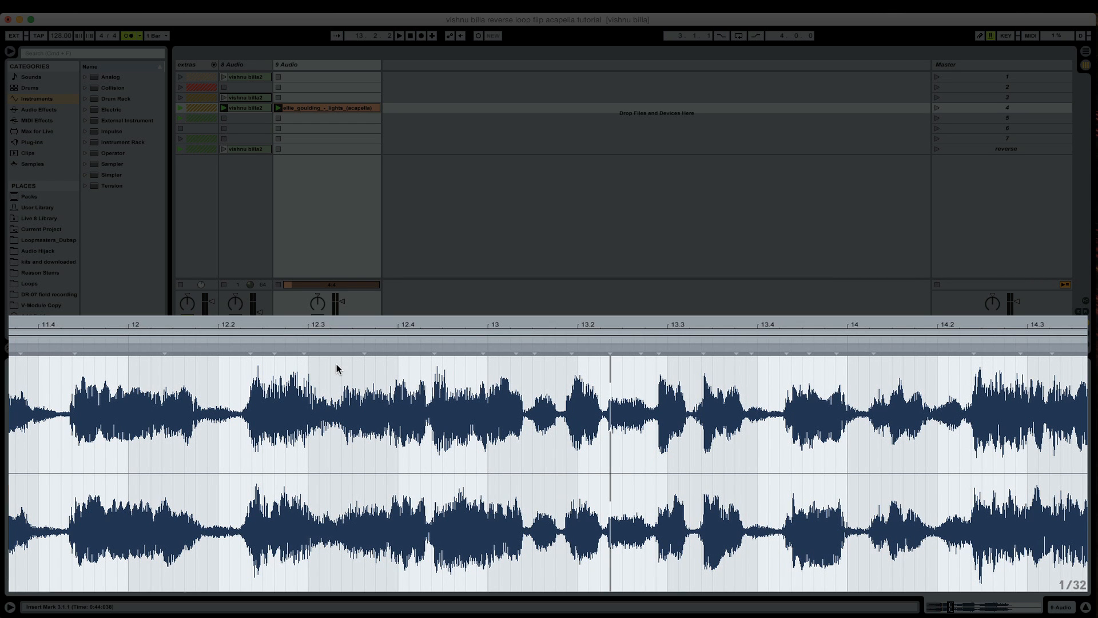
{"action": "mouse_move", "coordinate": [542, 347]}
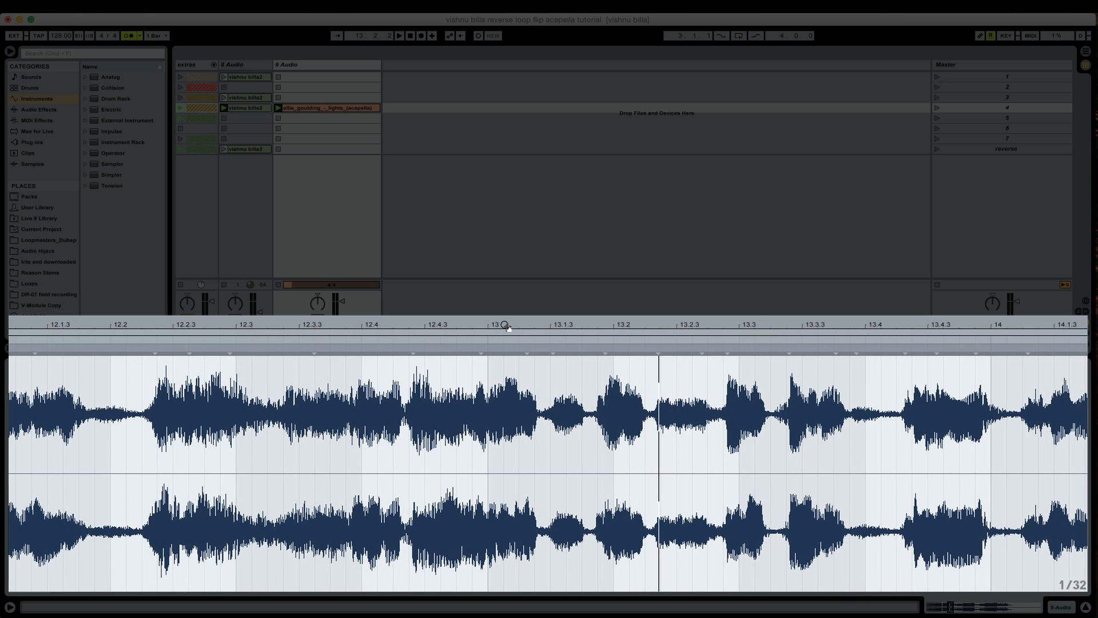
{"action": "mouse_move", "coordinate": [108, 322]}
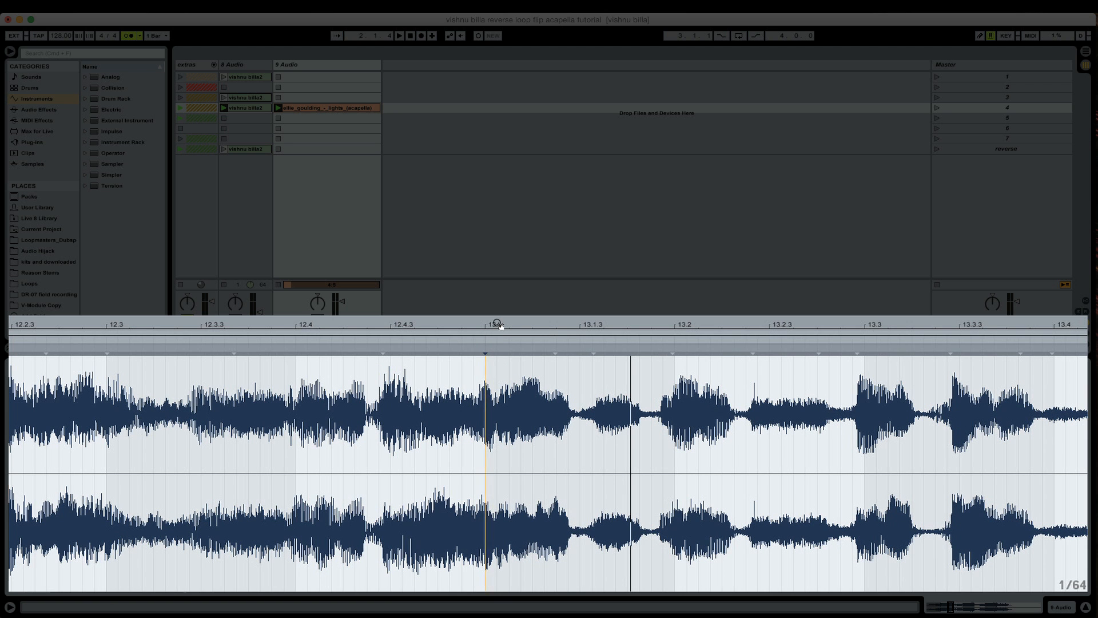
{"action": "scroll", "scroll_direction": "down", "scroll_amount": 3}
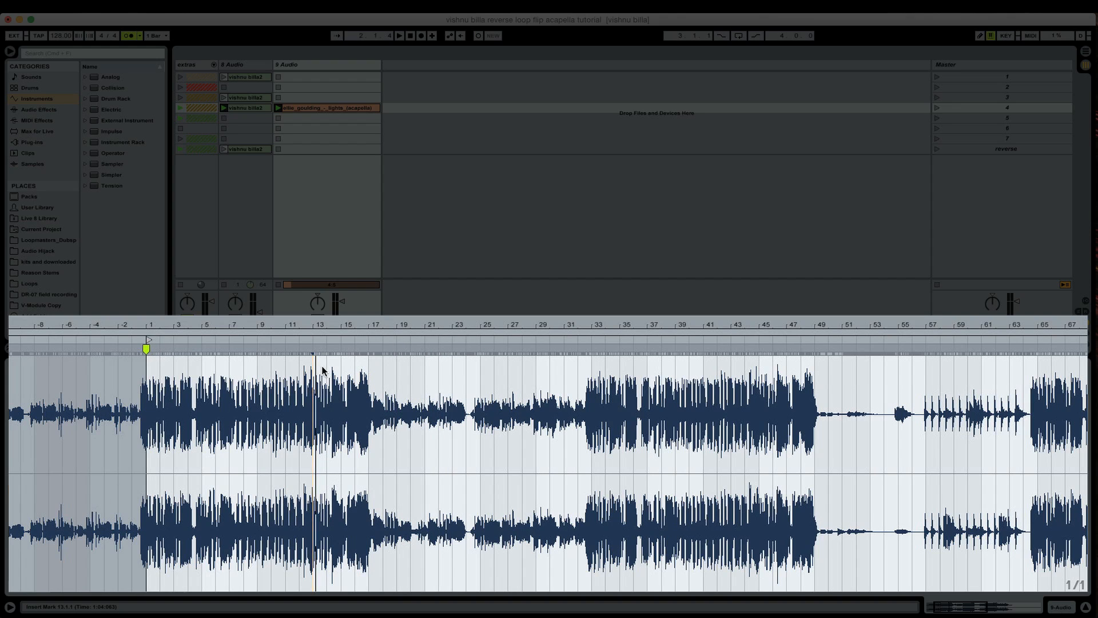
{"action": "double_click", "coordinate": [327, 107]}
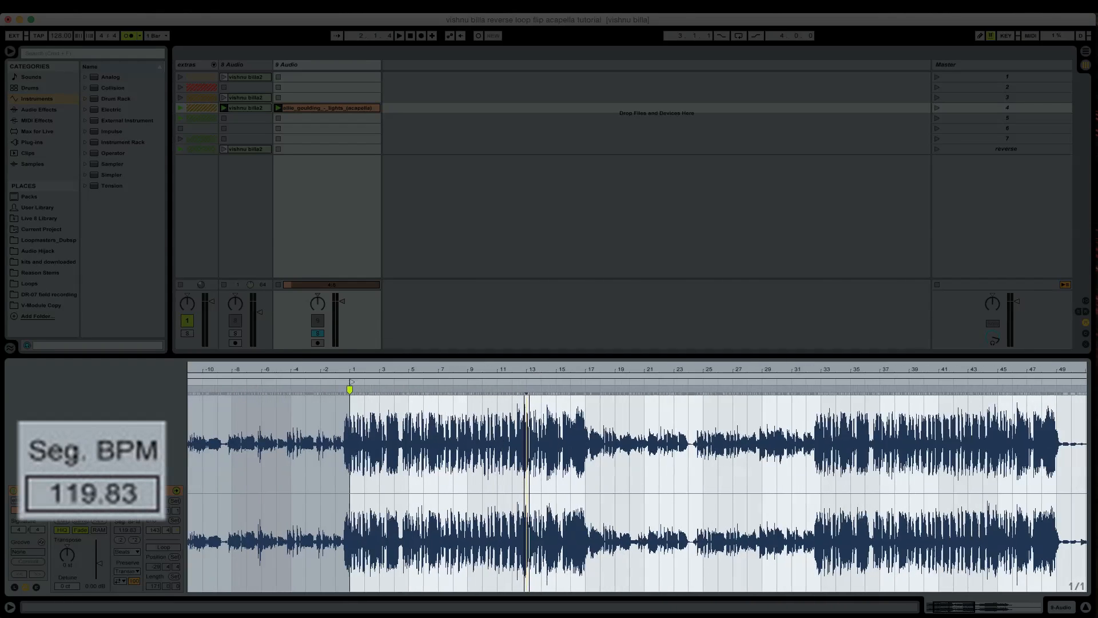
{"action": "left_click", "coordinate": [536, 390]}
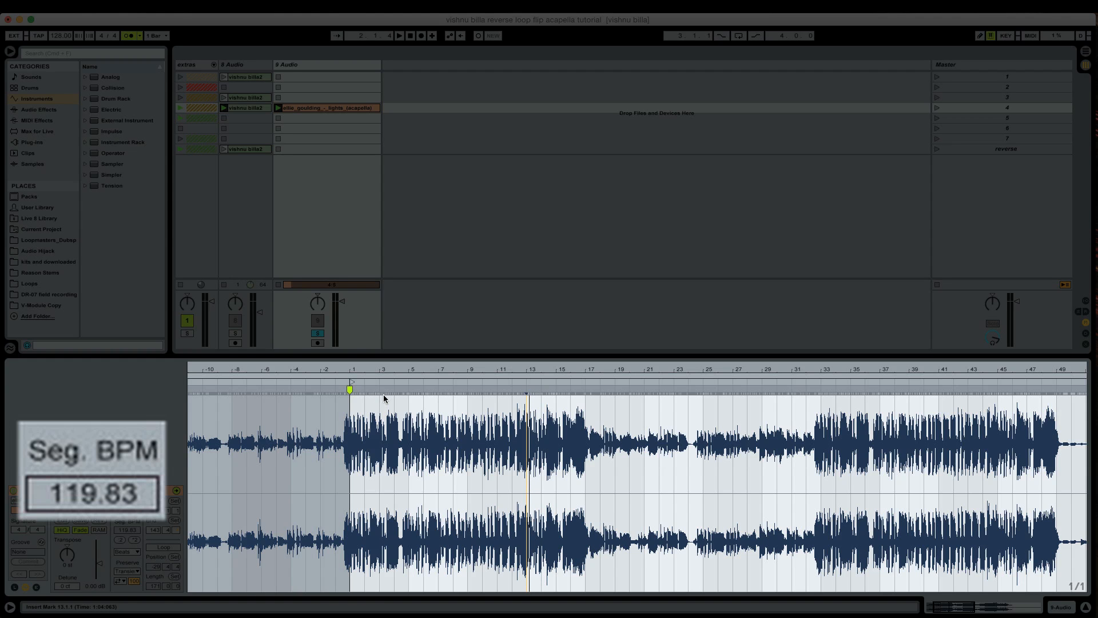
{"action": "left_click", "coordinate": [399, 35]}
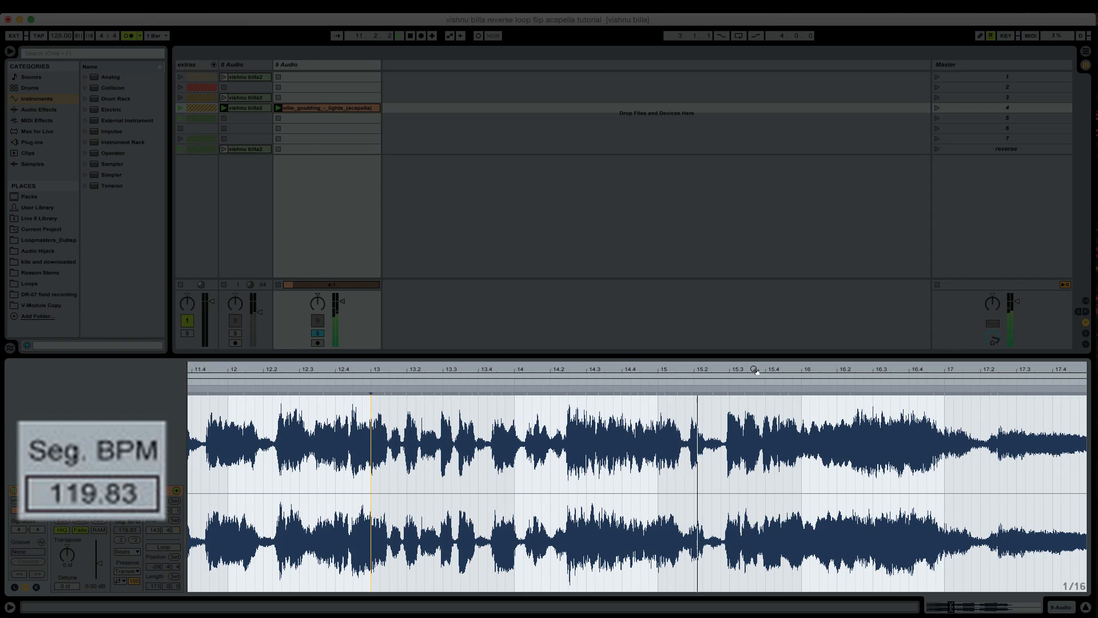
{"action": "left_click", "coordinate": [656, 389]}
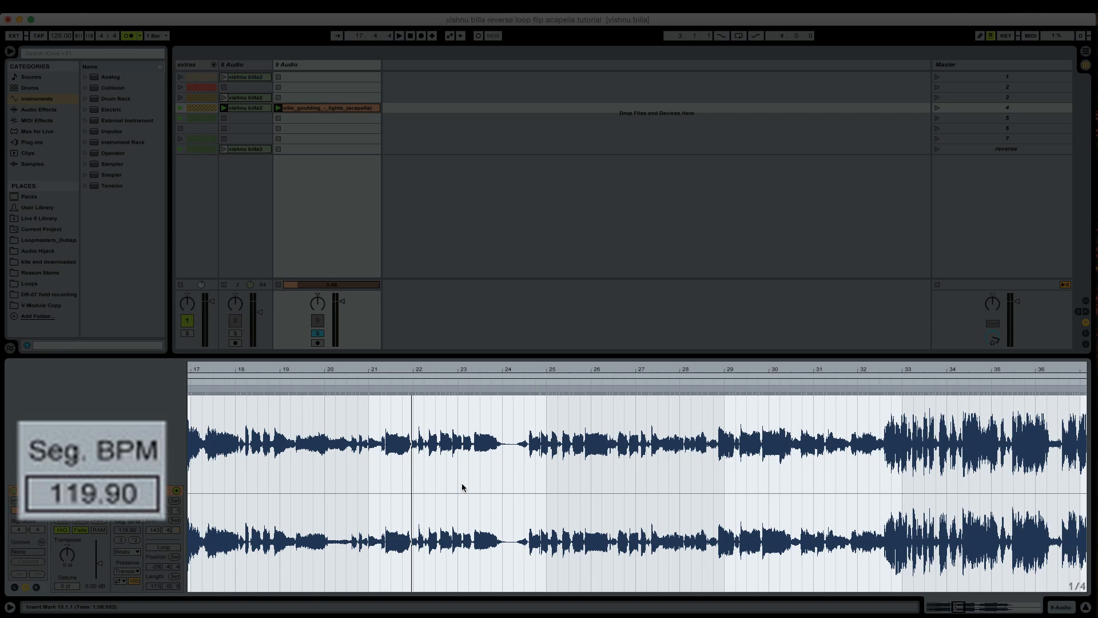
{"action": "mouse_move", "coordinate": [418, 496]}
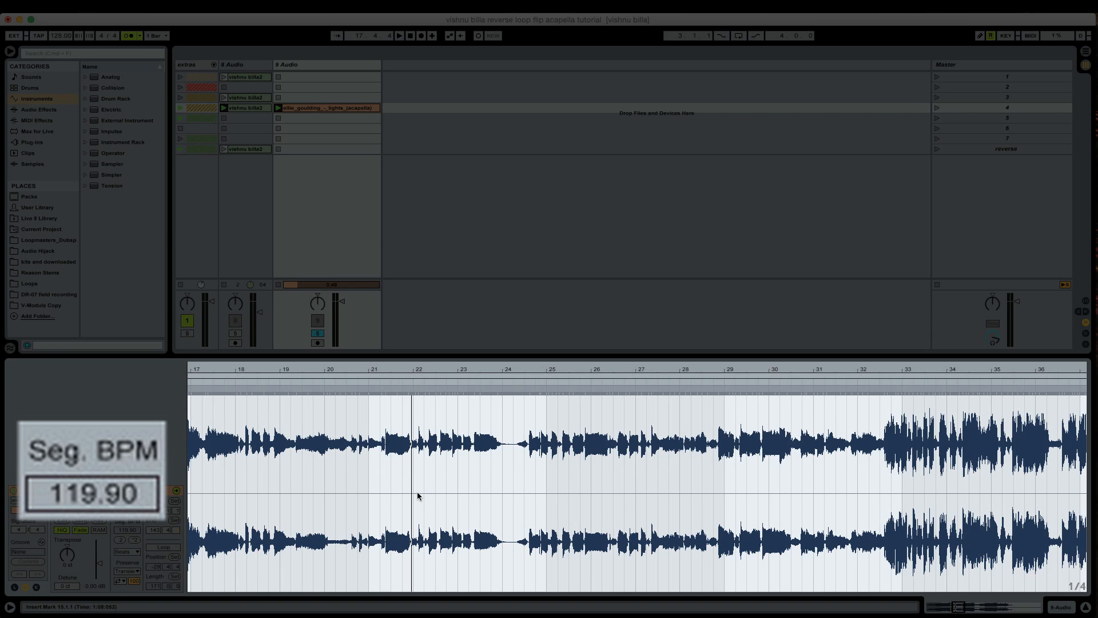
{"action": "mouse_move", "coordinate": [767, 494]}
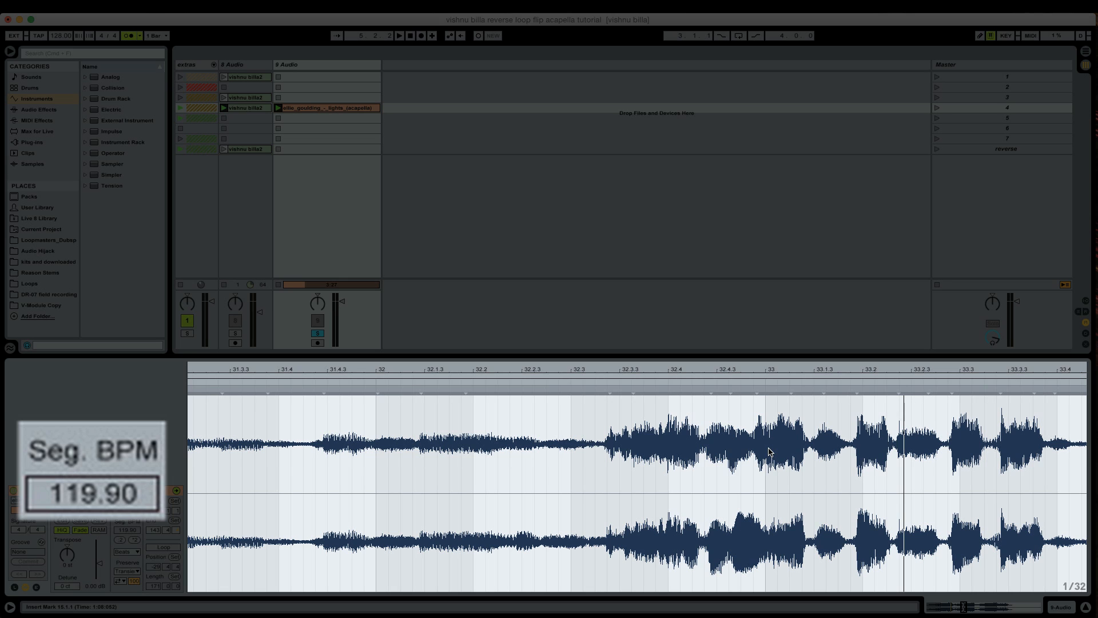
{"action": "mouse_move", "coordinate": [764, 446]}
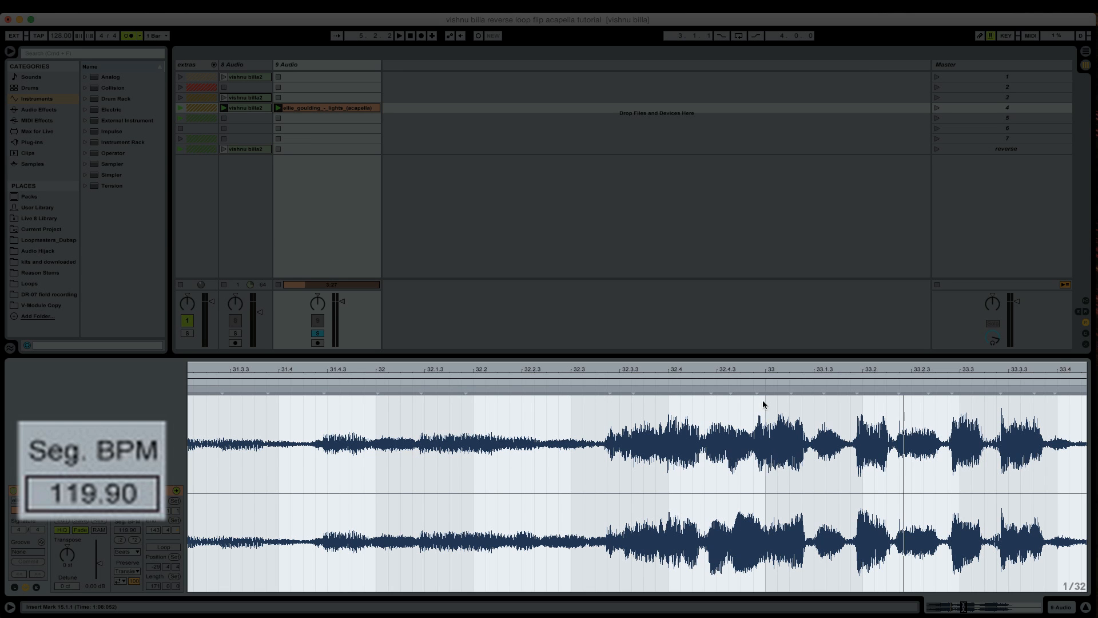
{"action": "mouse_move", "coordinate": [731, 400]}
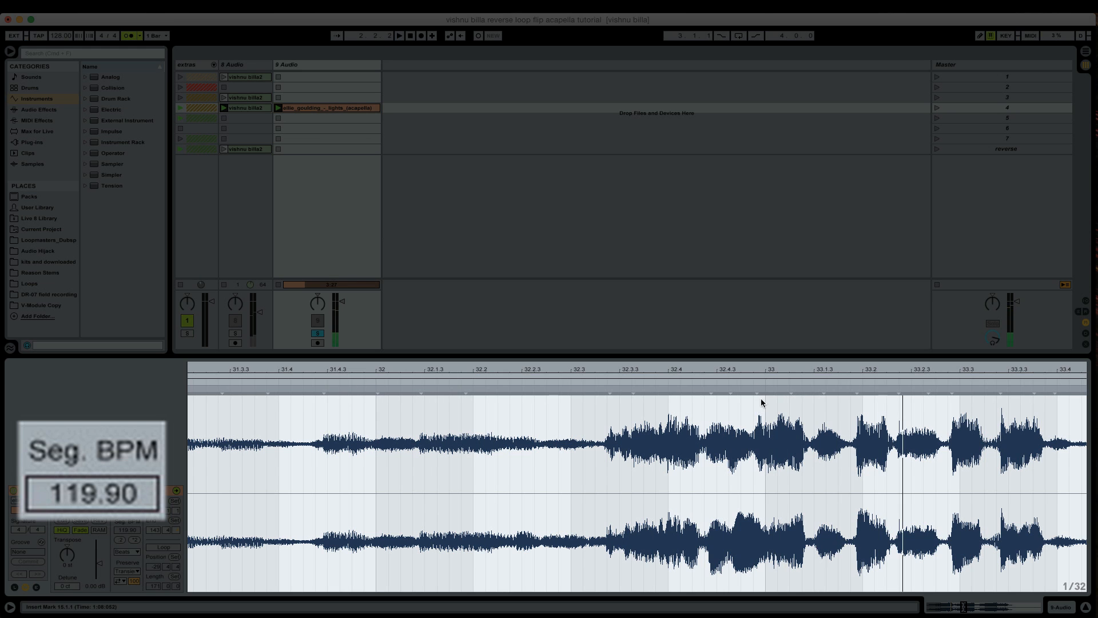
Insert a warp marker on bar 33's downbeat, giving 119.98 BPM, and zoom out
{"action": "left_click", "coordinate": [756, 389]}
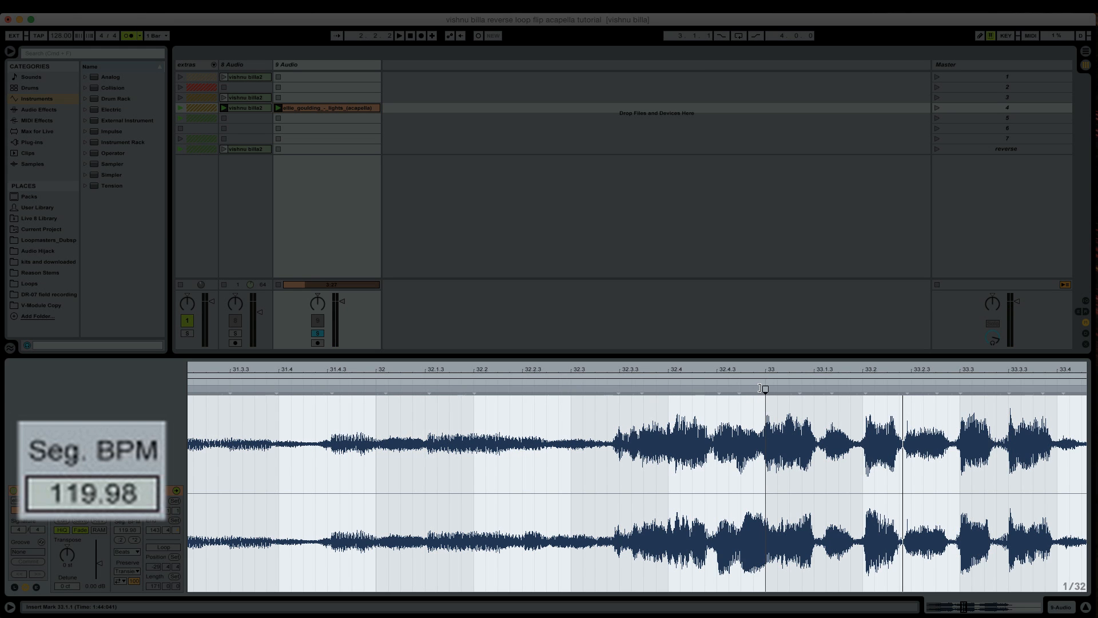
{"action": "left_click", "coordinate": [766, 375]}
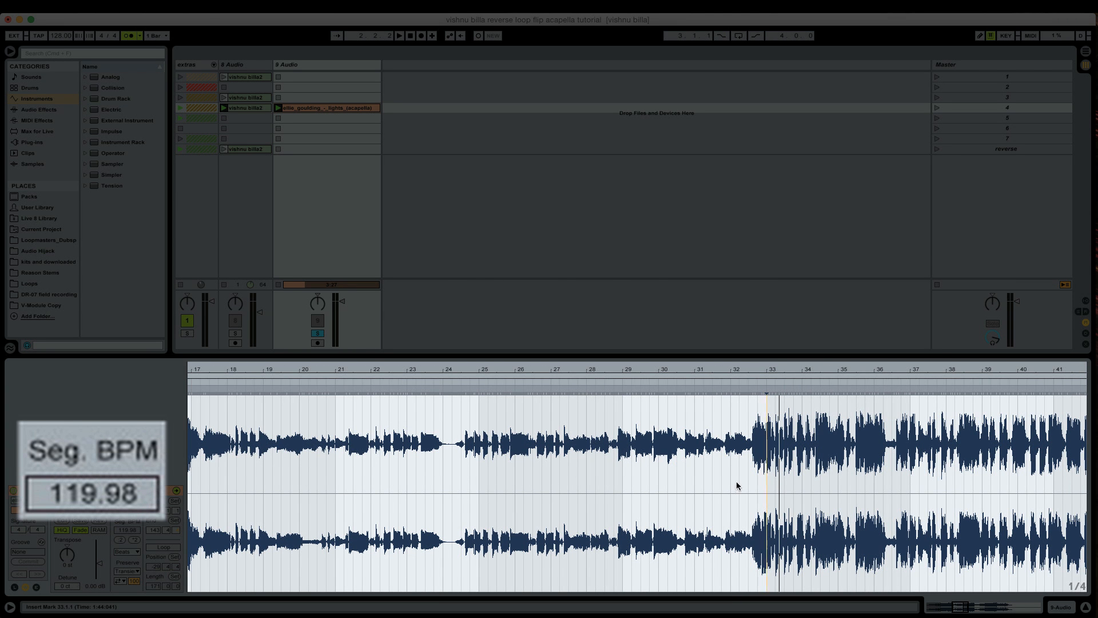
{"action": "mouse_move", "coordinate": [719, 456]}
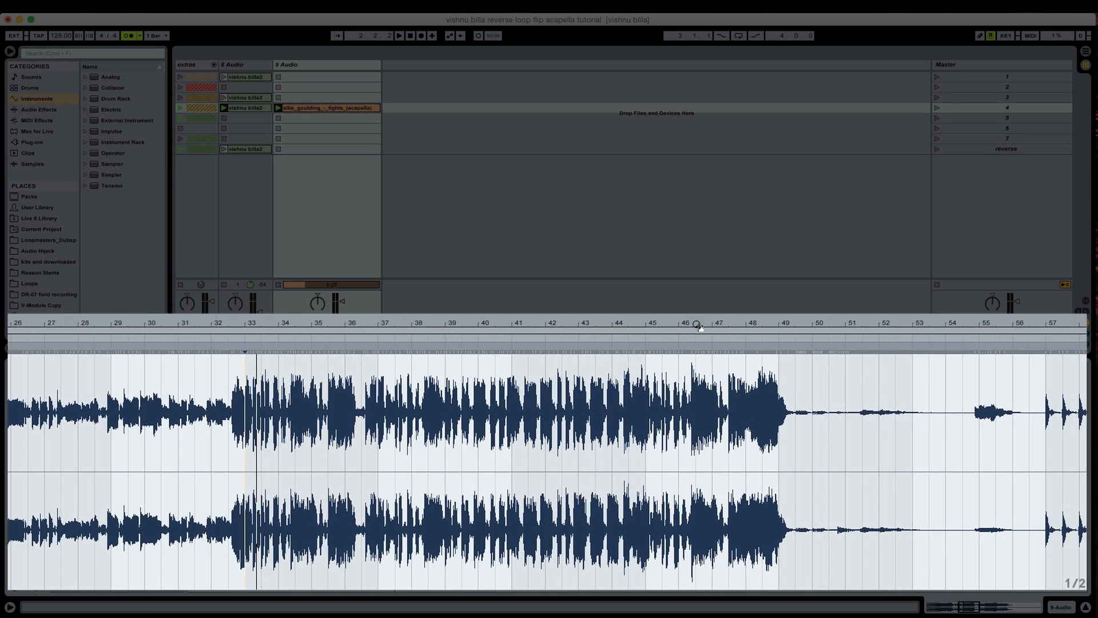
Add a warp marker near bar 84.3, then zoom out to show the whole clip
{"action": "left_click", "coordinate": [202, 346]}
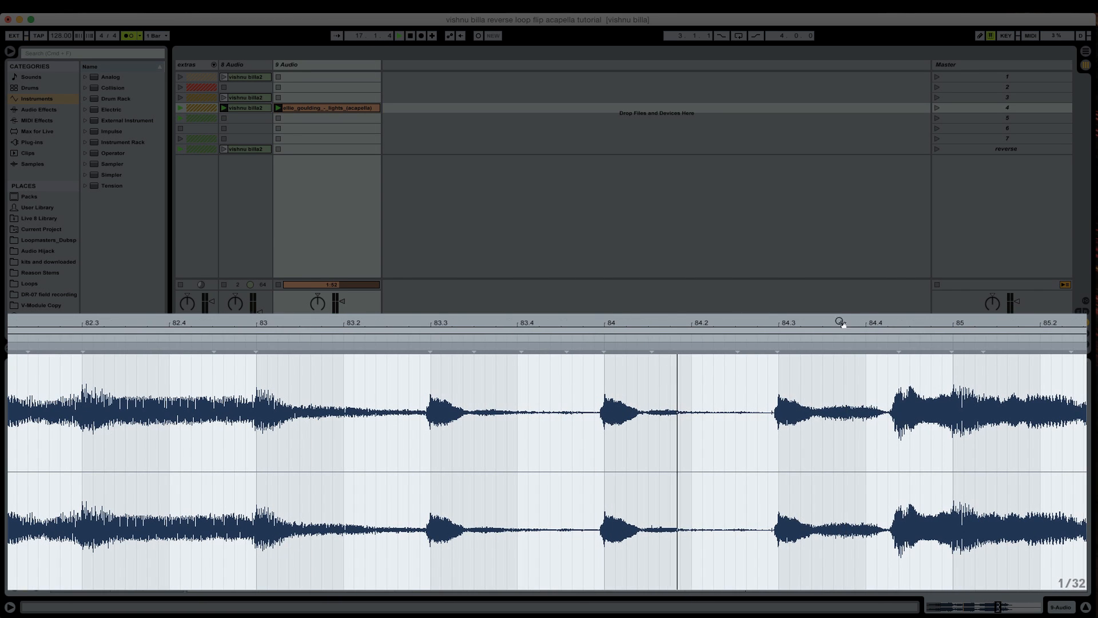
{"action": "left_click", "coordinate": [776, 346]}
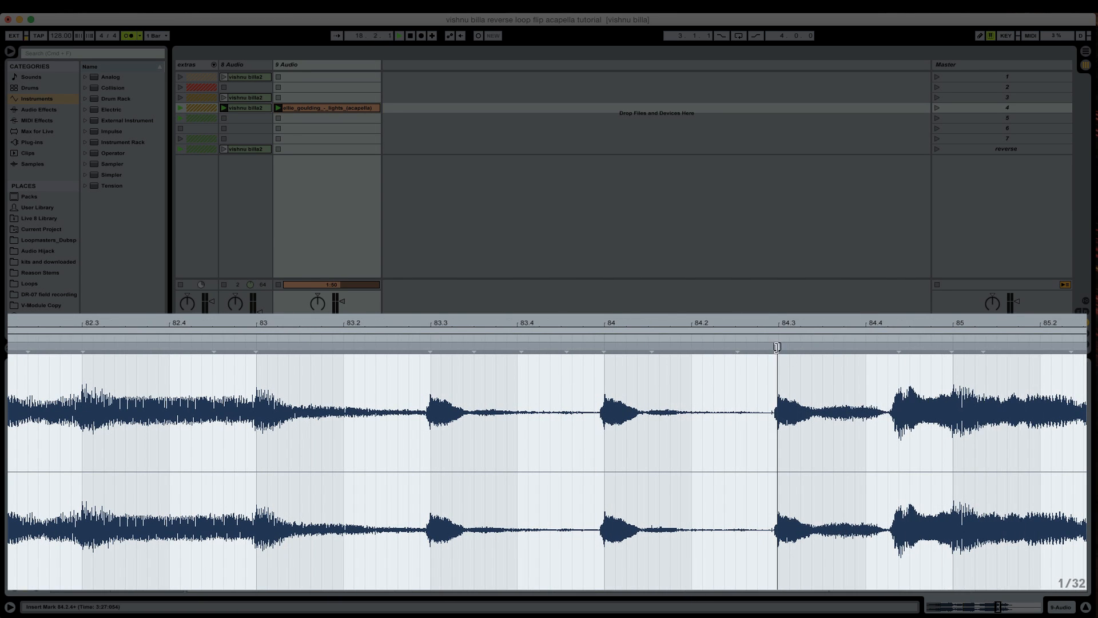
{"action": "left_click", "coordinate": [776, 347]}
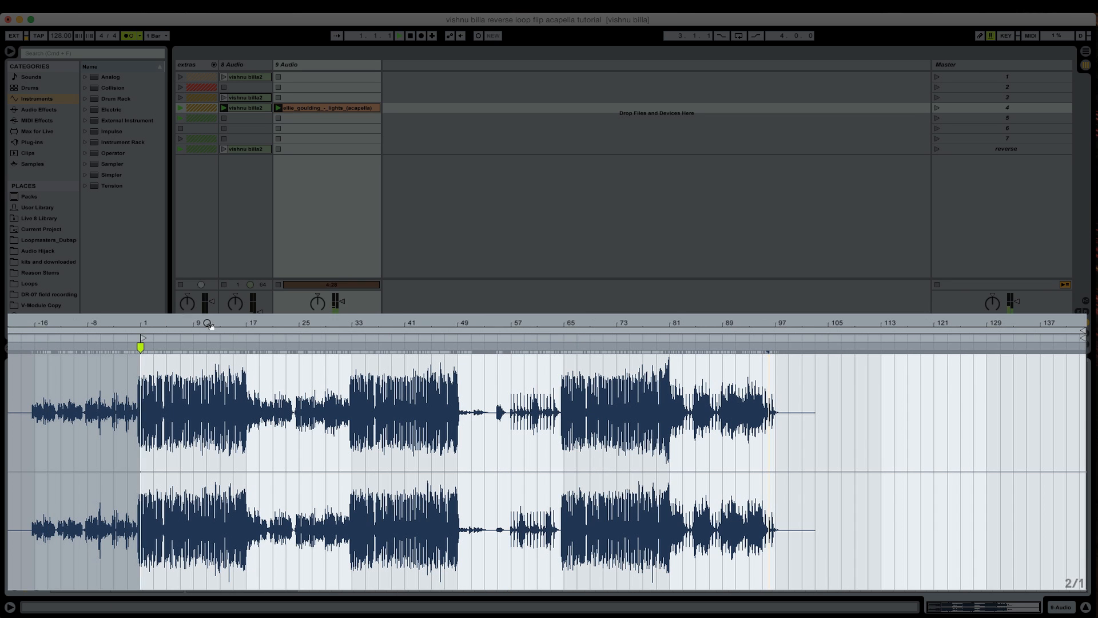
Zoom into the clip's opening bars and move its start marker back to bar -16
{"action": "left_click", "coordinate": [617, 346]}
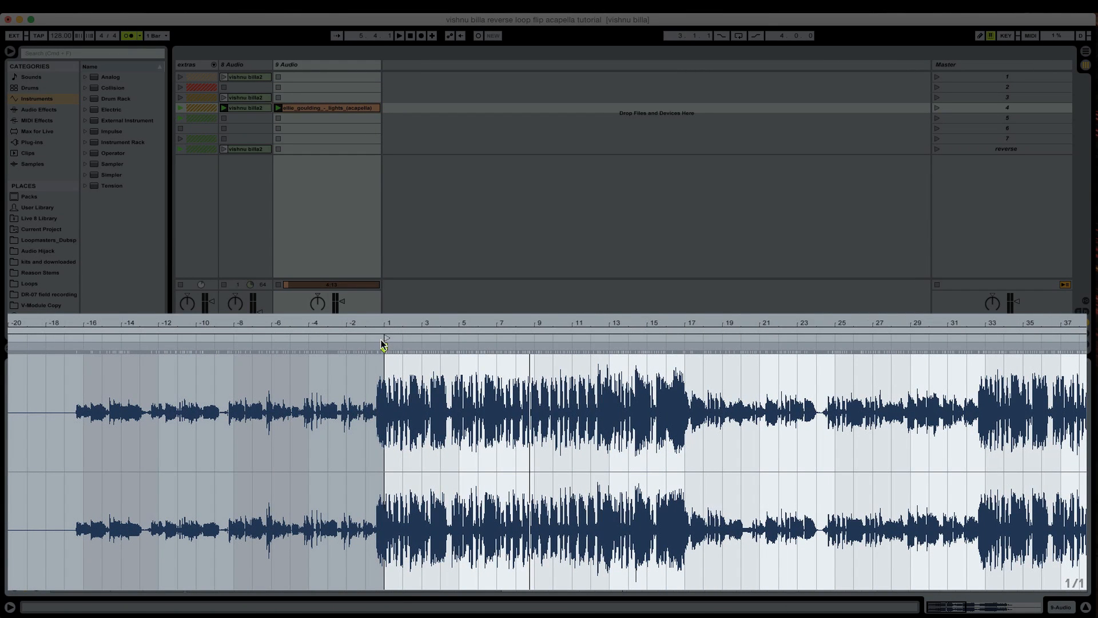
{"action": "left_click", "coordinate": [379, 343]}
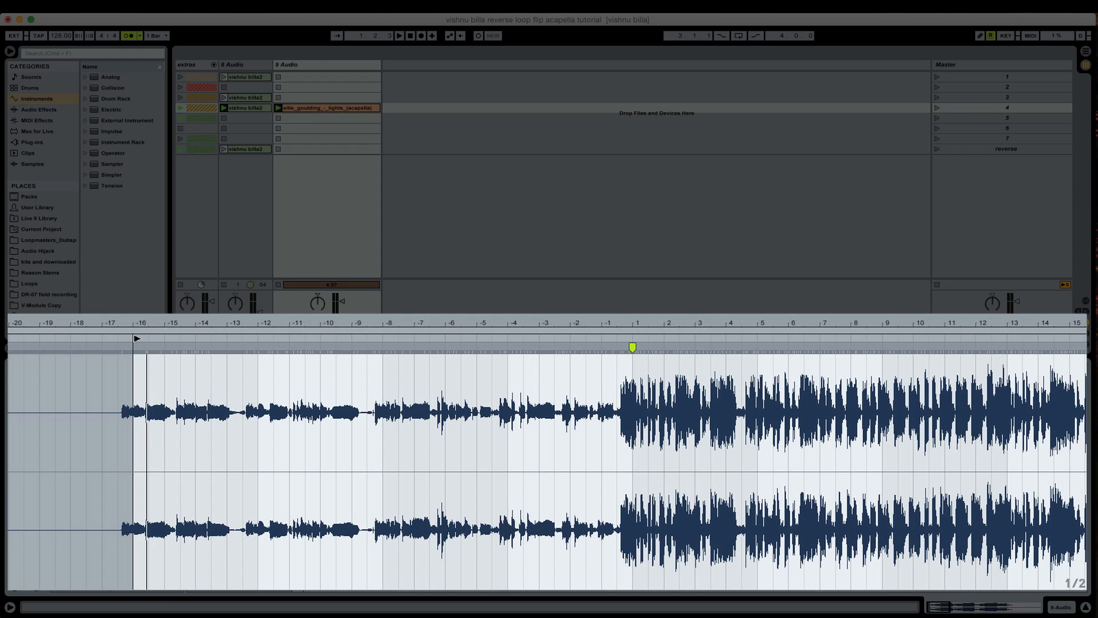
{"action": "mouse_move", "coordinate": [138, 341]}
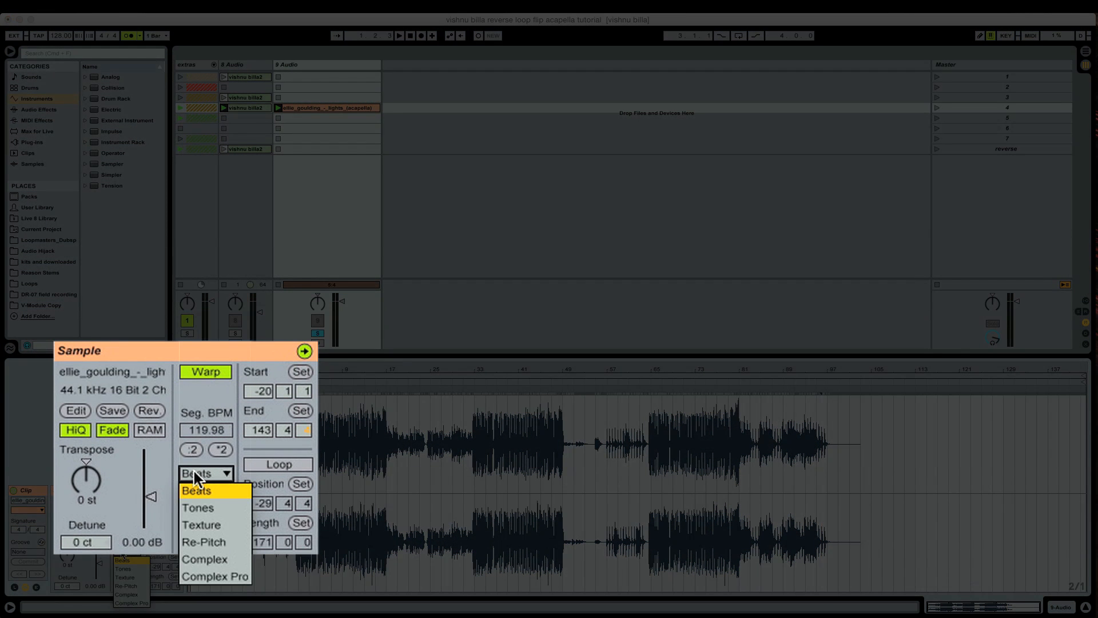
Switch the acapella's warp mode to Complex Pro and adjust its Envelope value
{"action": "left_click", "coordinate": [215, 576]}
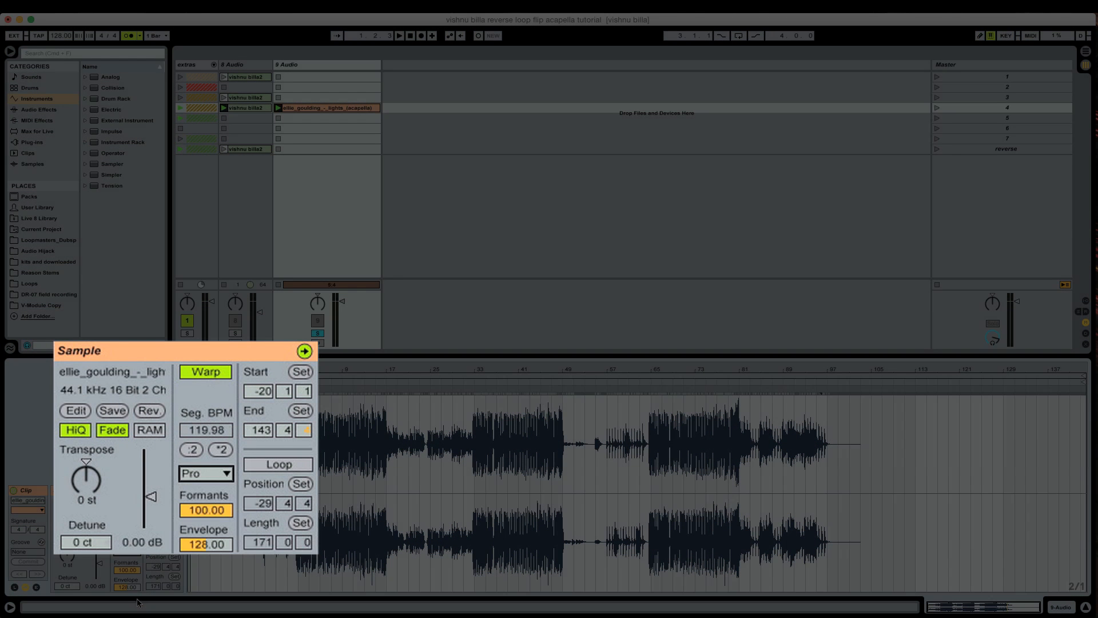
{"action": "left_click_drag", "start_coordinate": [206, 509], "coordinate": [206, 560]}
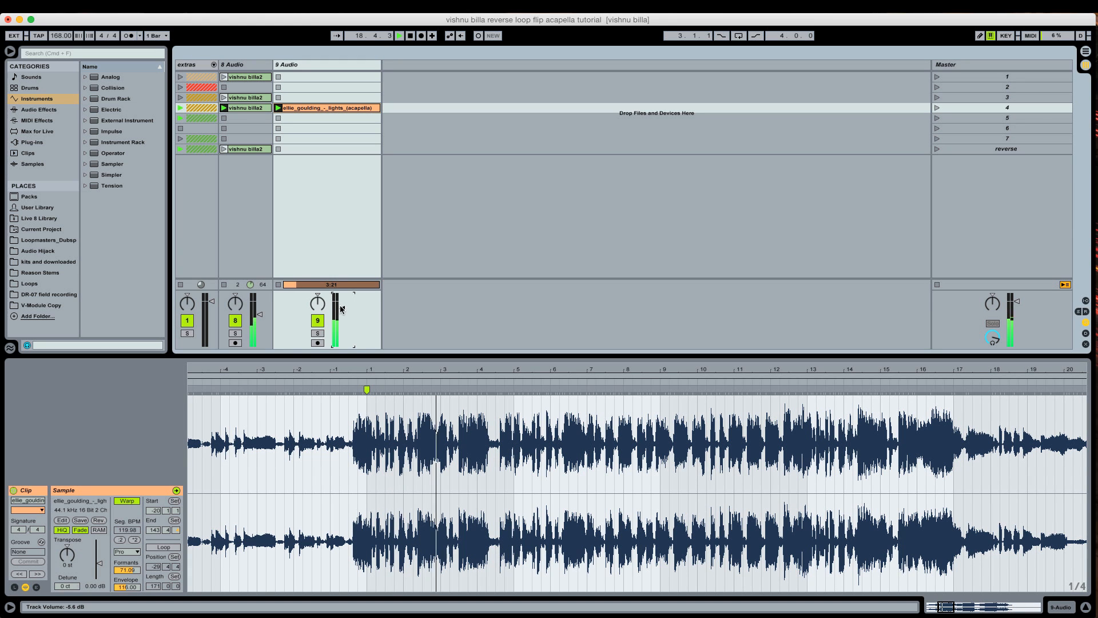
Turn down the acapella track's volume while it plays against the 168 BPM beat
{"action": "left_click", "coordinate": [399, 35]}
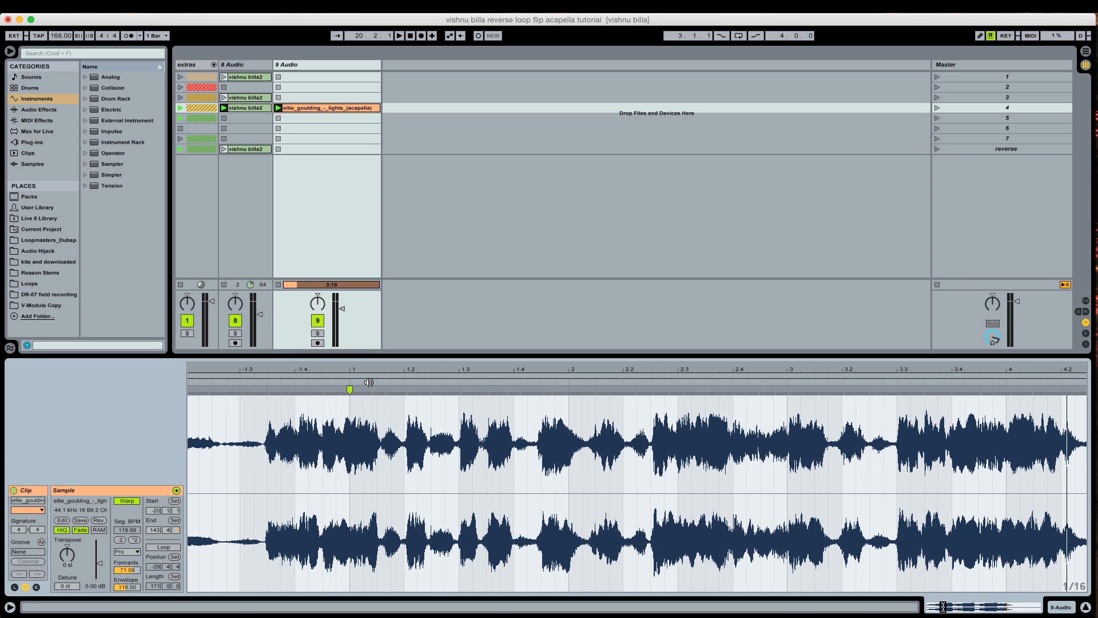
{"action": "scroll", "scroll_direction": "down", "scroll_amount": 3}
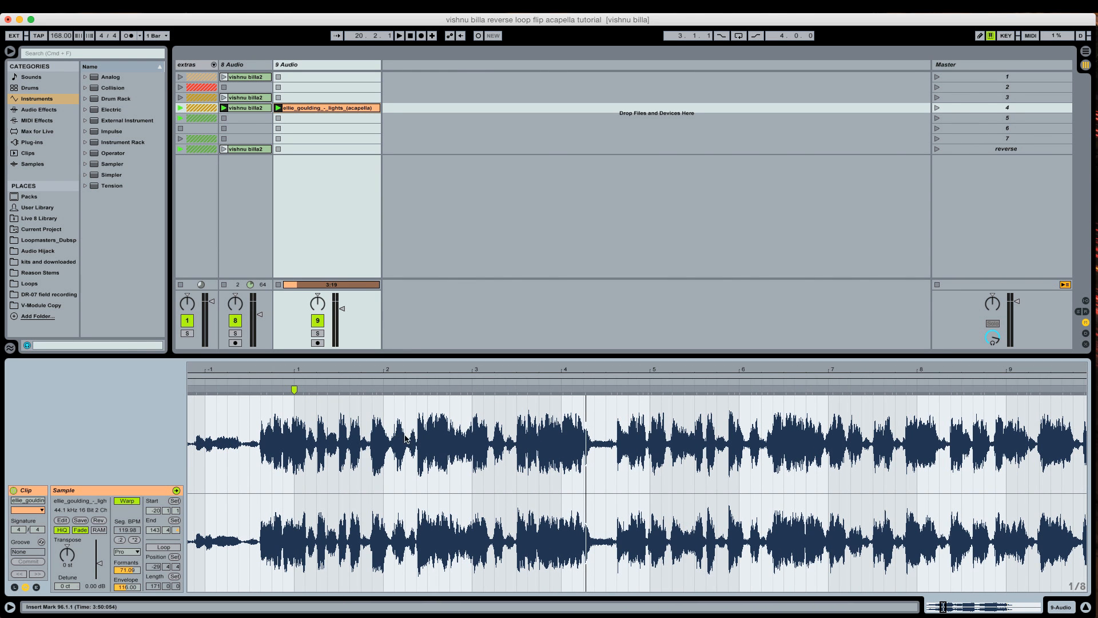
{"action": "mouse_move", "coordinate": [378, 453]}
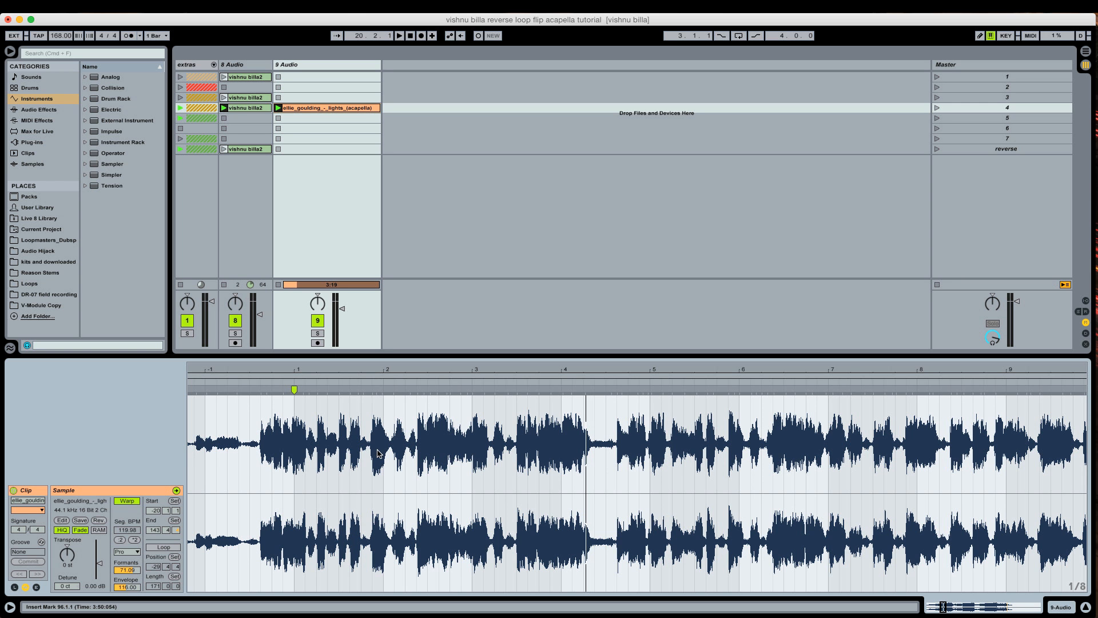